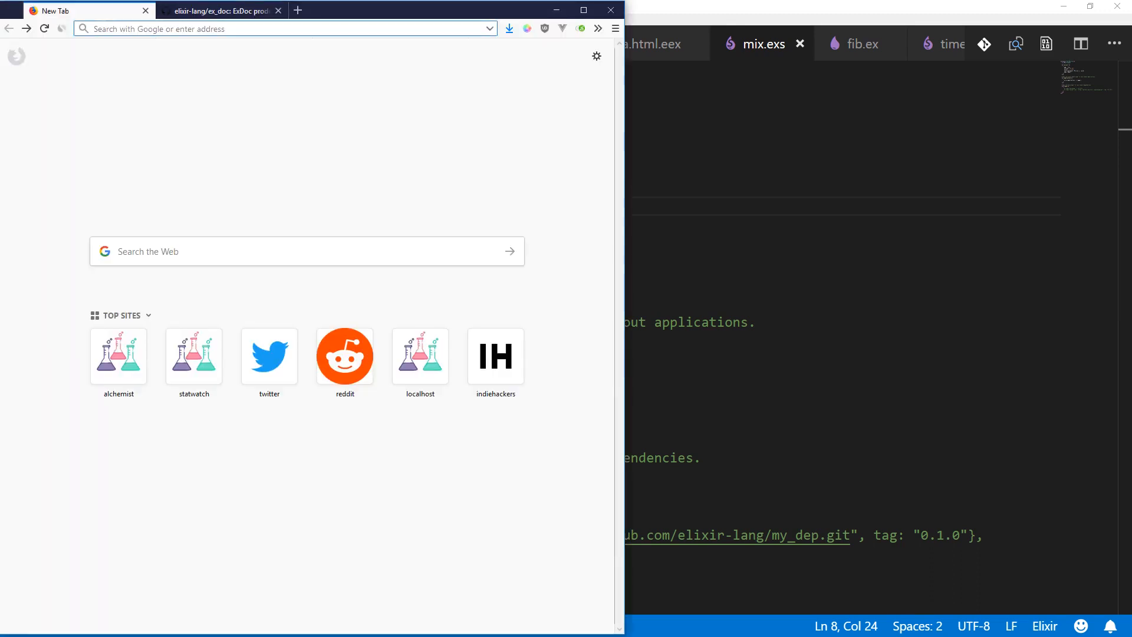
# Open the Alchemist Camp 'Fibonacci with tail recursion' episode page in a new tab
pyautogui.click(118, 355)
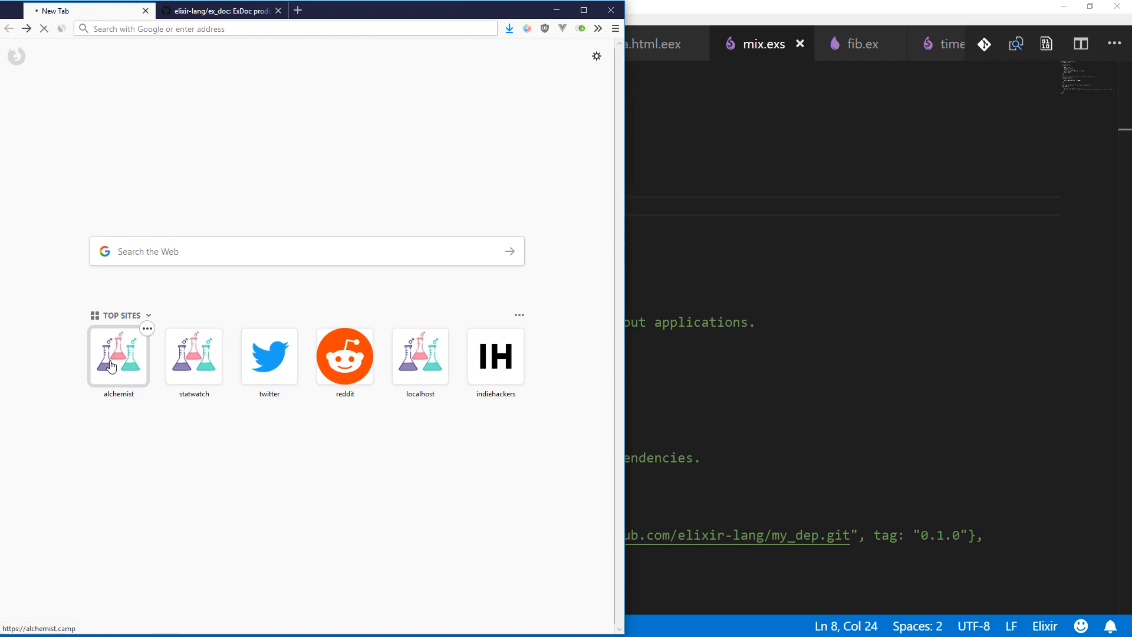
pyautogui.click(117, 356)
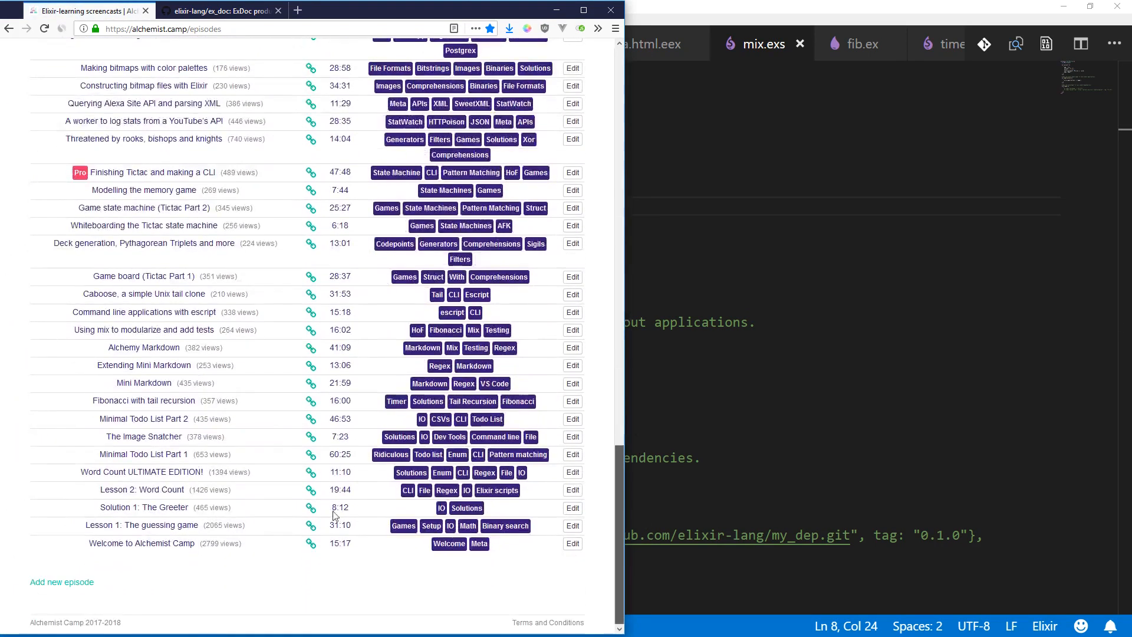
pyautogui.moveTo(144, 400)
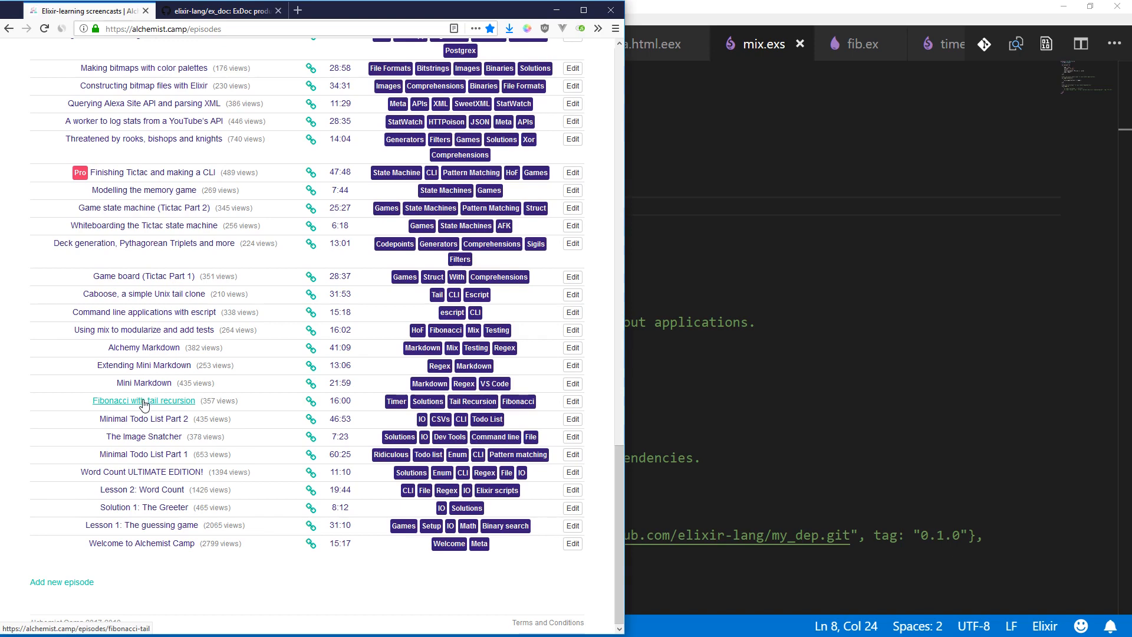
pyautogui.click(143, 401)
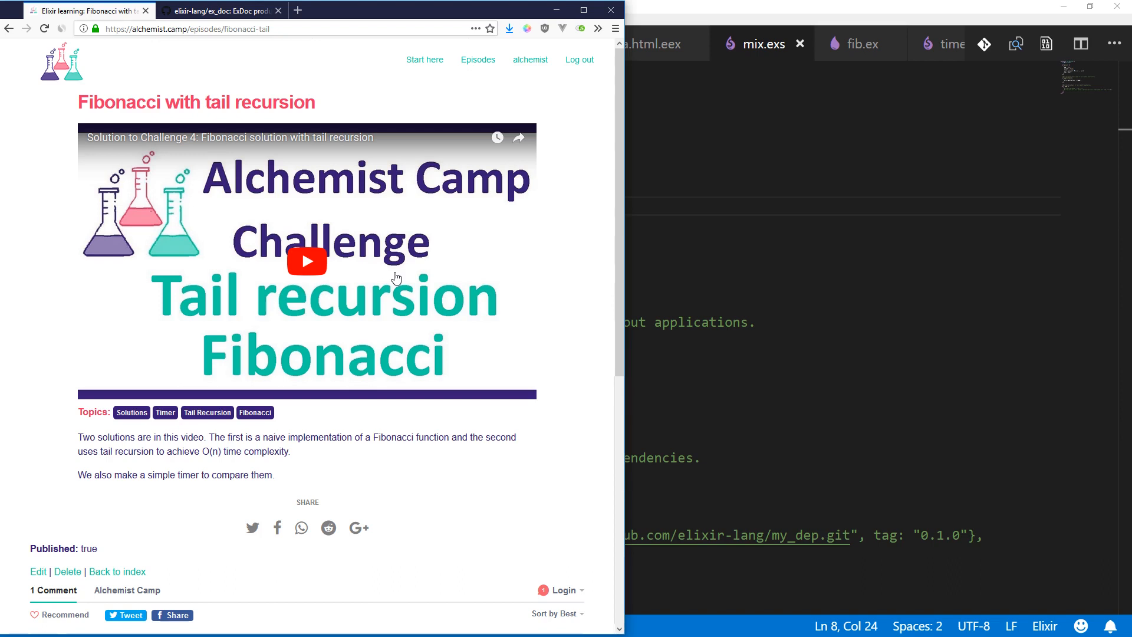
pyautogui.moveTo(383, 487)
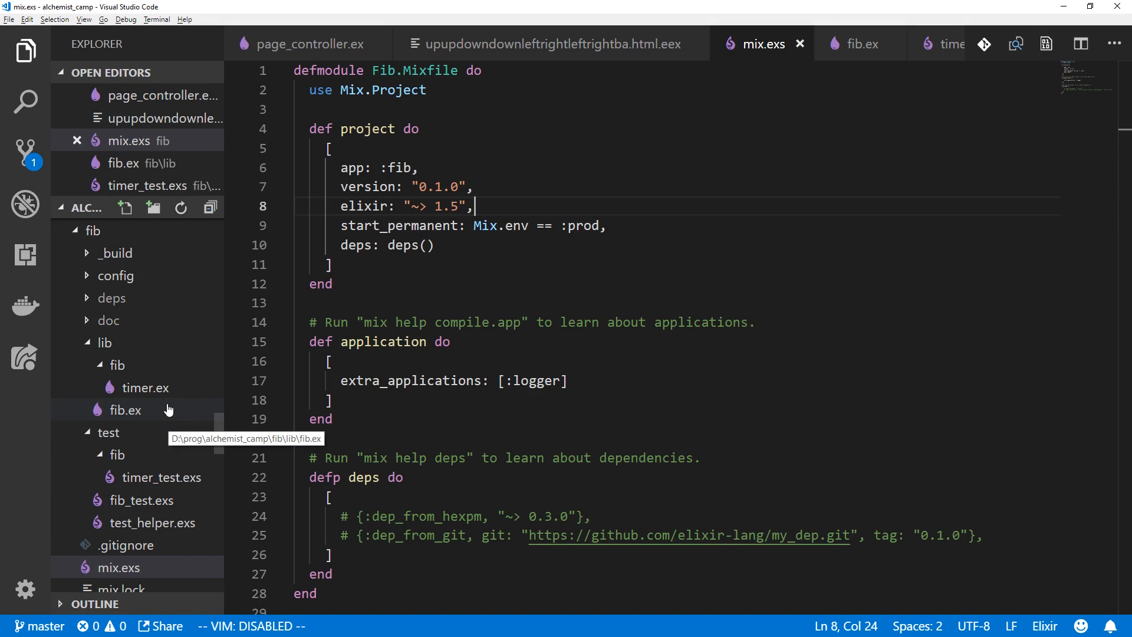
# Review fib.ex, the Timer module and its tests, ending on fib_test.exs
pyautogui.click(125, 409)
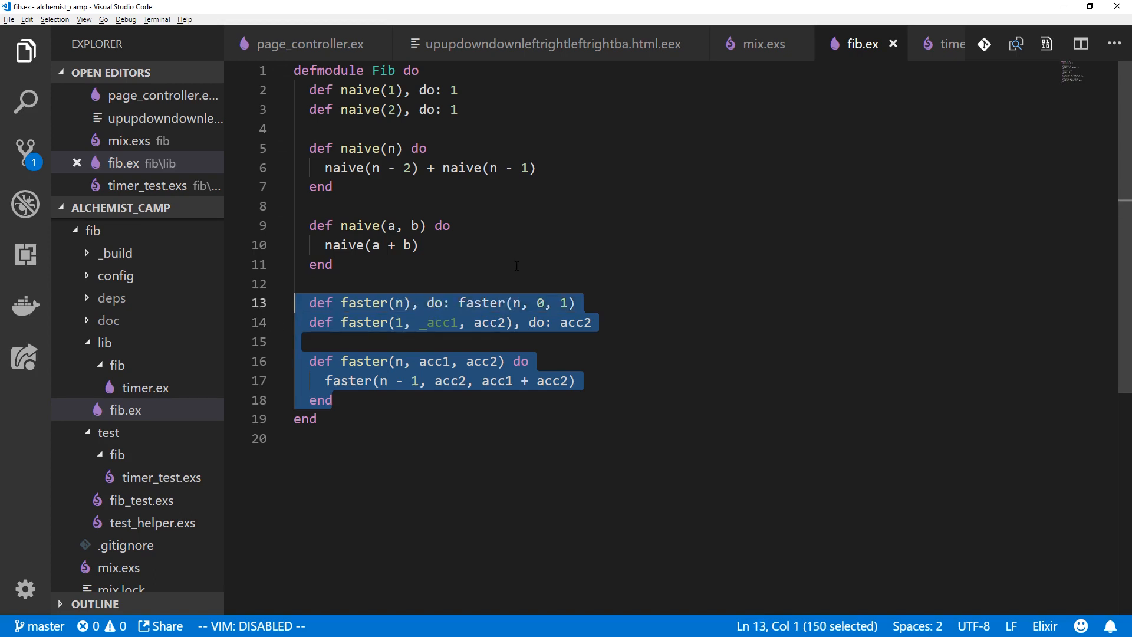
pyautogui.click(332, 264)
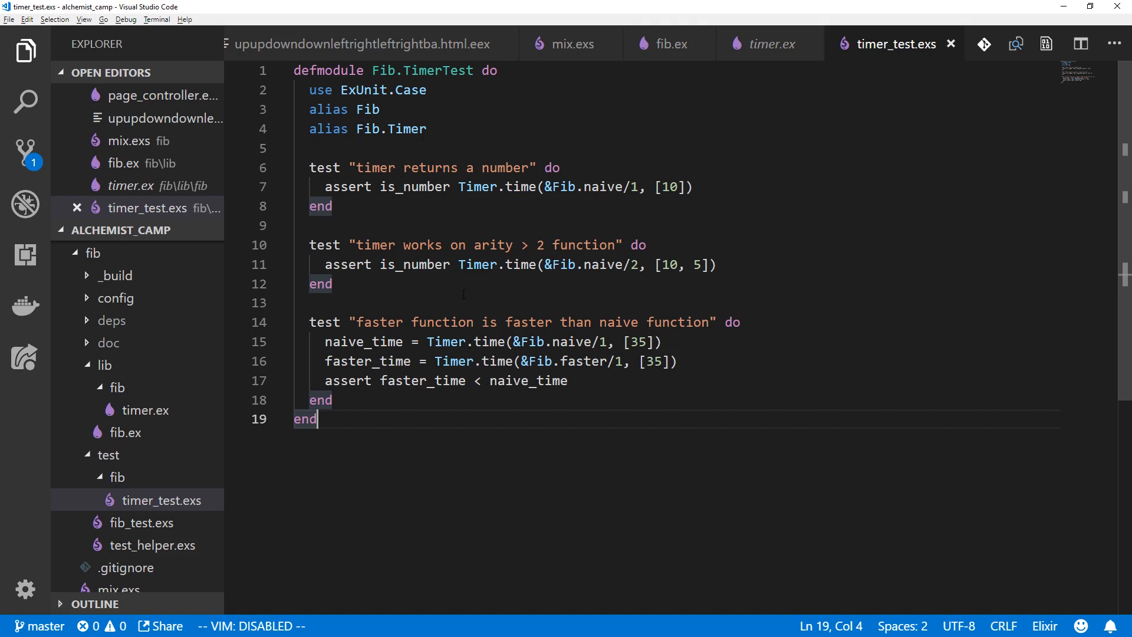
pyautogui.moveTo(142, 522)
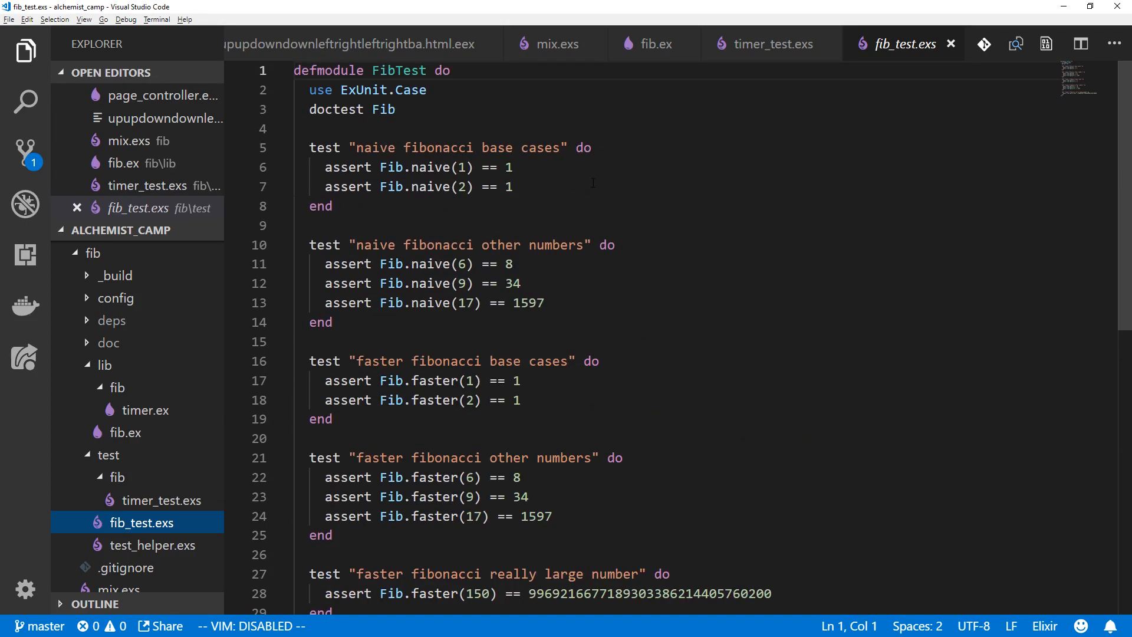
pyautogui.moveTo(614, 209)
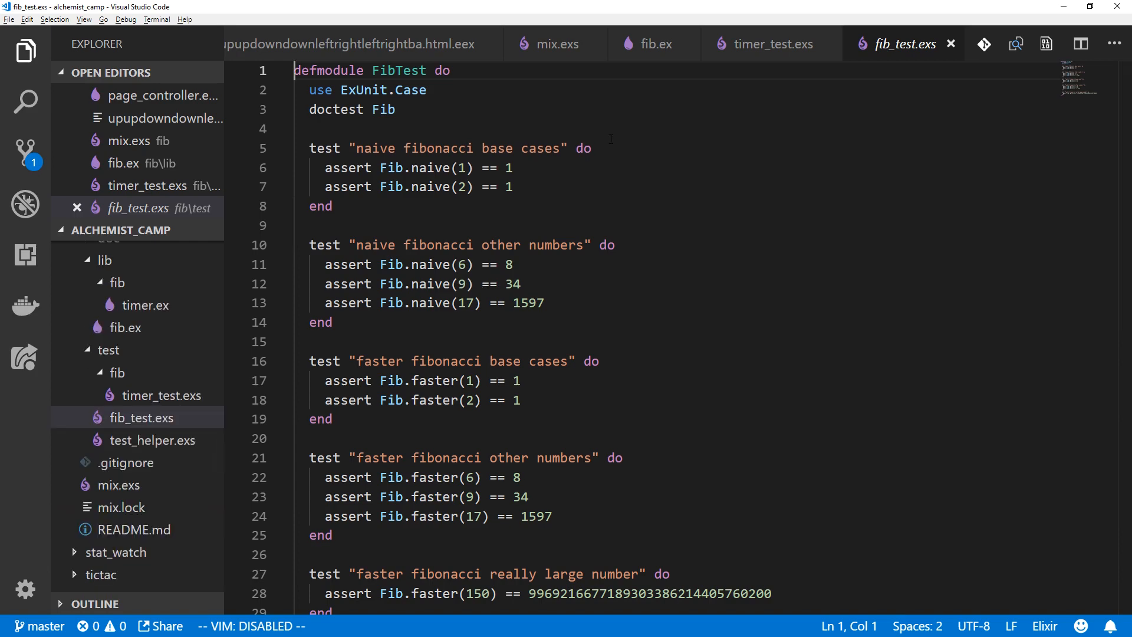
pyautogui.click(554, 45)
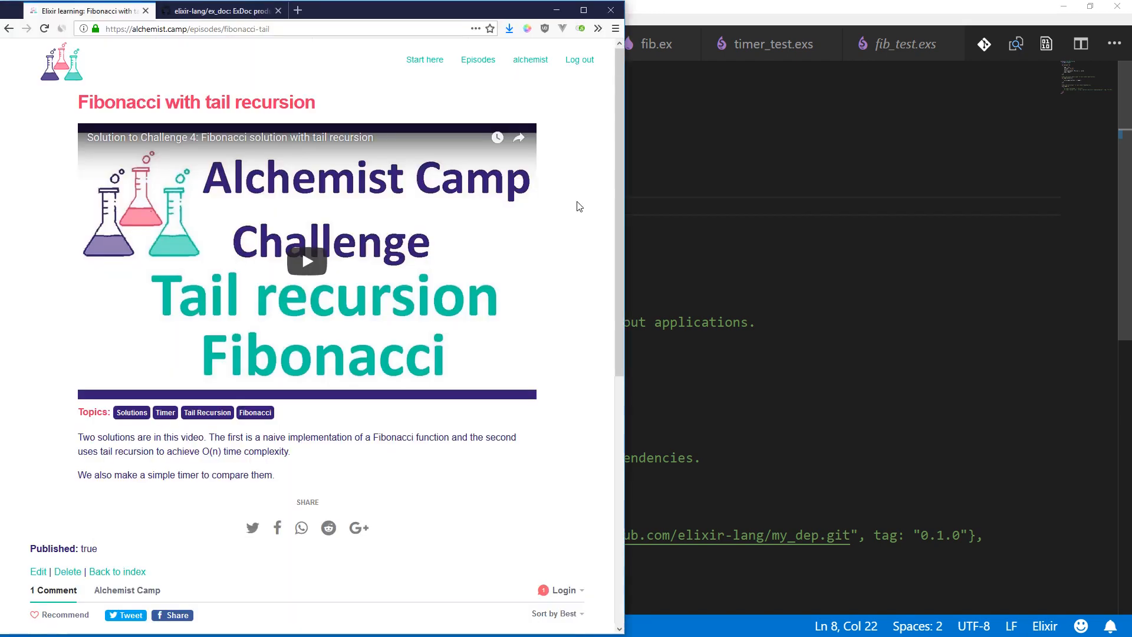
# Scroll the elixir-lang/ex_doc GitHub README to 'Using ExDoc with Mix'
pyautogui.click(216, 10)
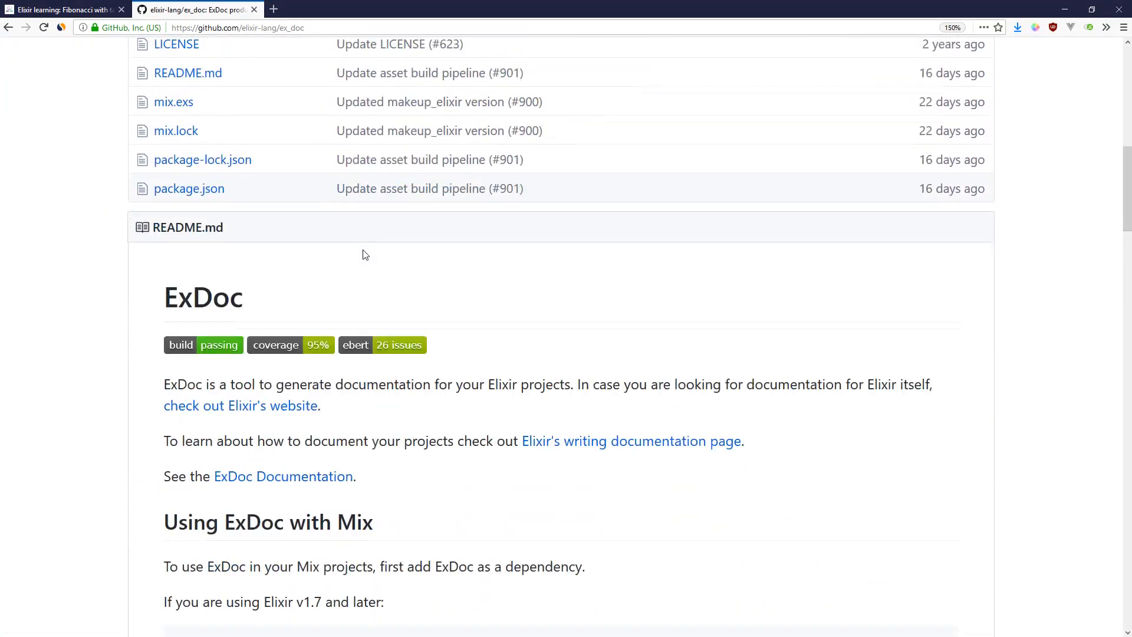
pyautogui.scroll(-3)
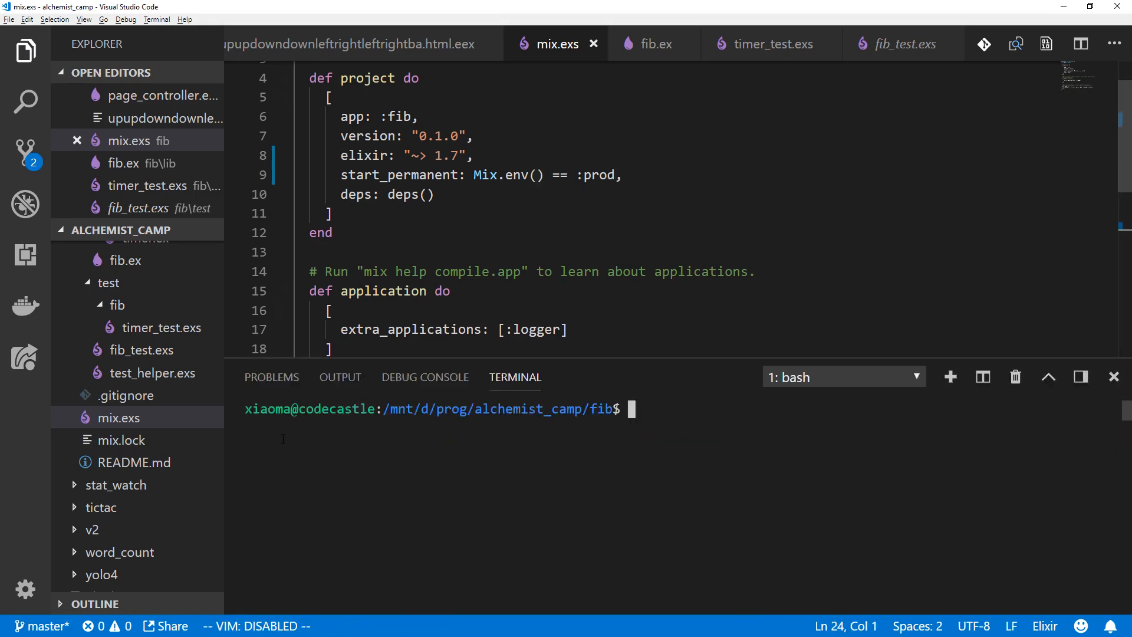
# Run mix deps.get to fetch ex_doc, then mix test with all 8 tests passing
pyautogui.write('mix')
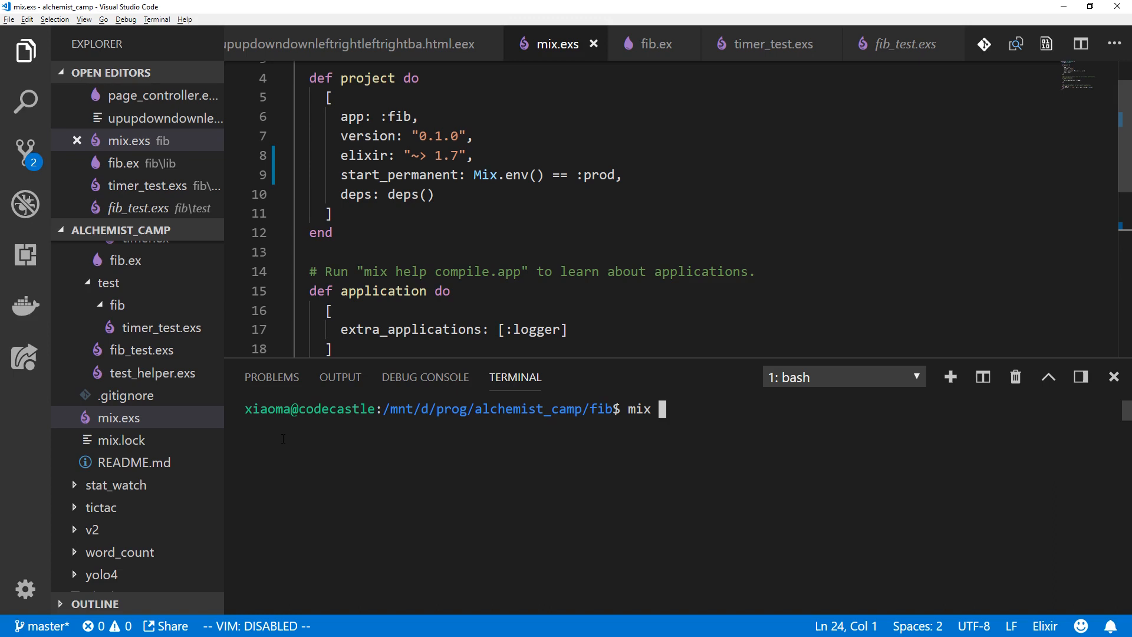
pyautogui.write('deps.get')
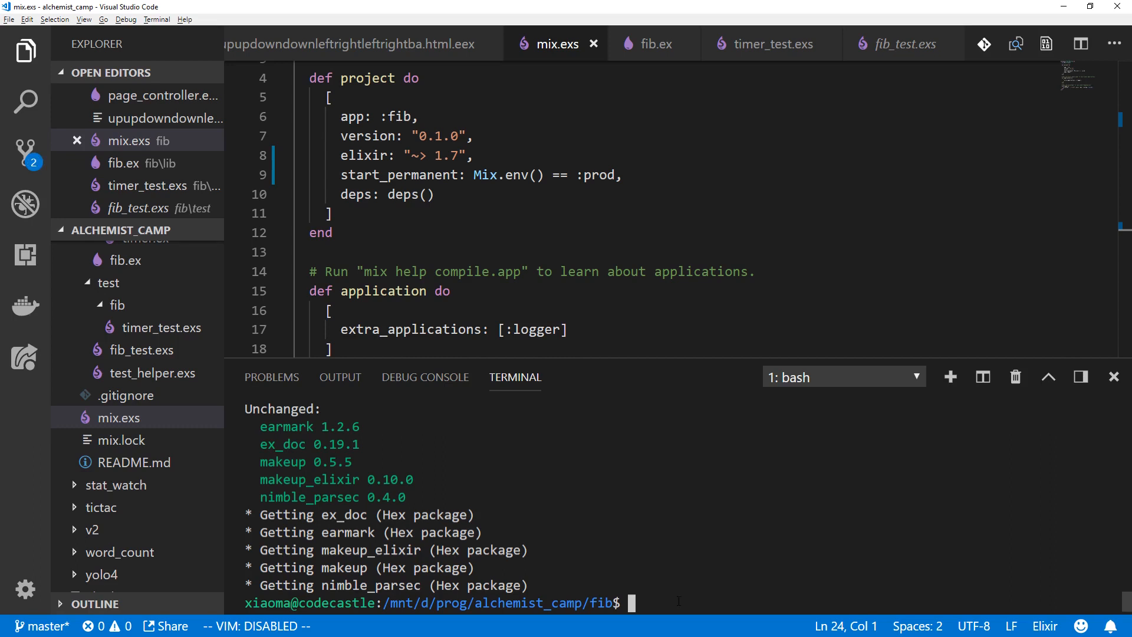
pyautogui.write('mix')
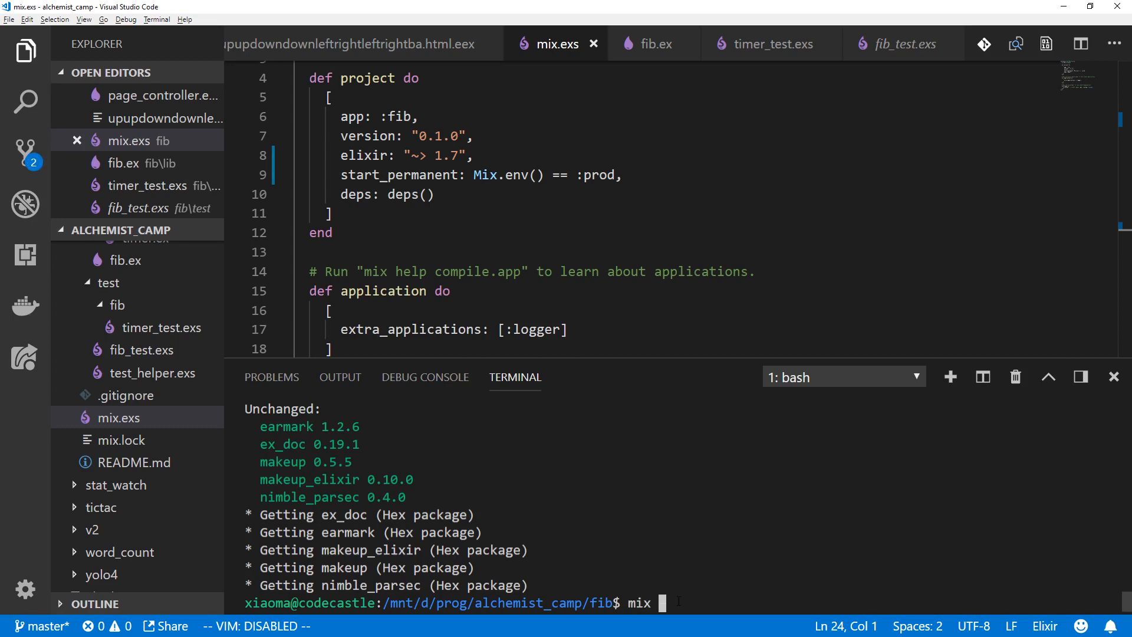
pyautogui.write('test')
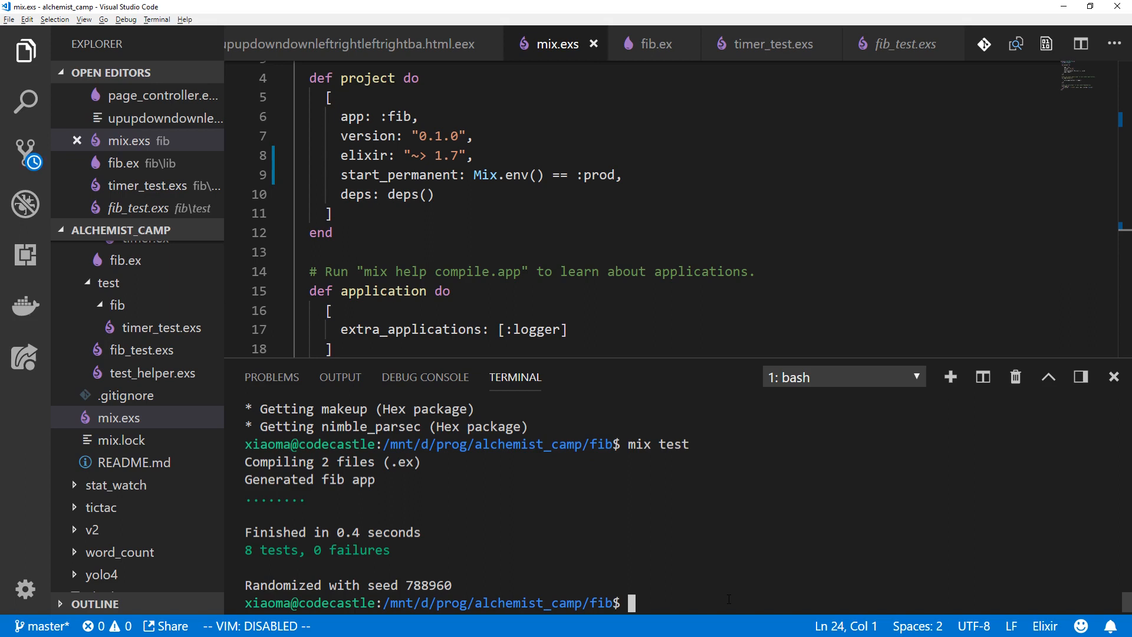
# Generate the docs with mix docs and open them via Start in PowerShell
pyautogui.write('mix docs')
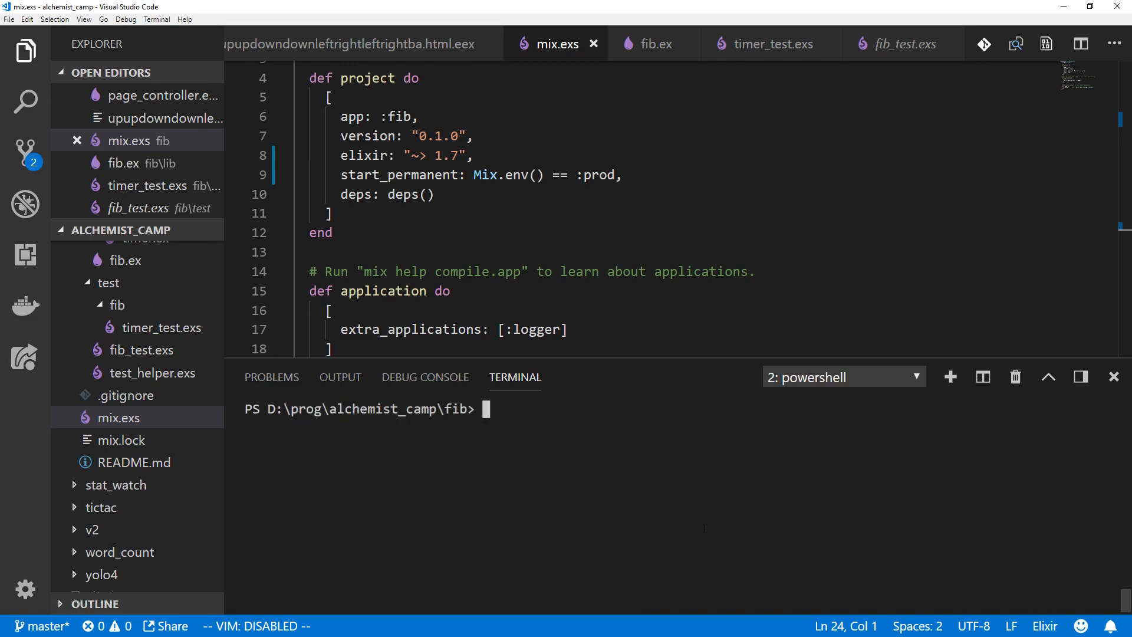
pyautogui.write('Start do')
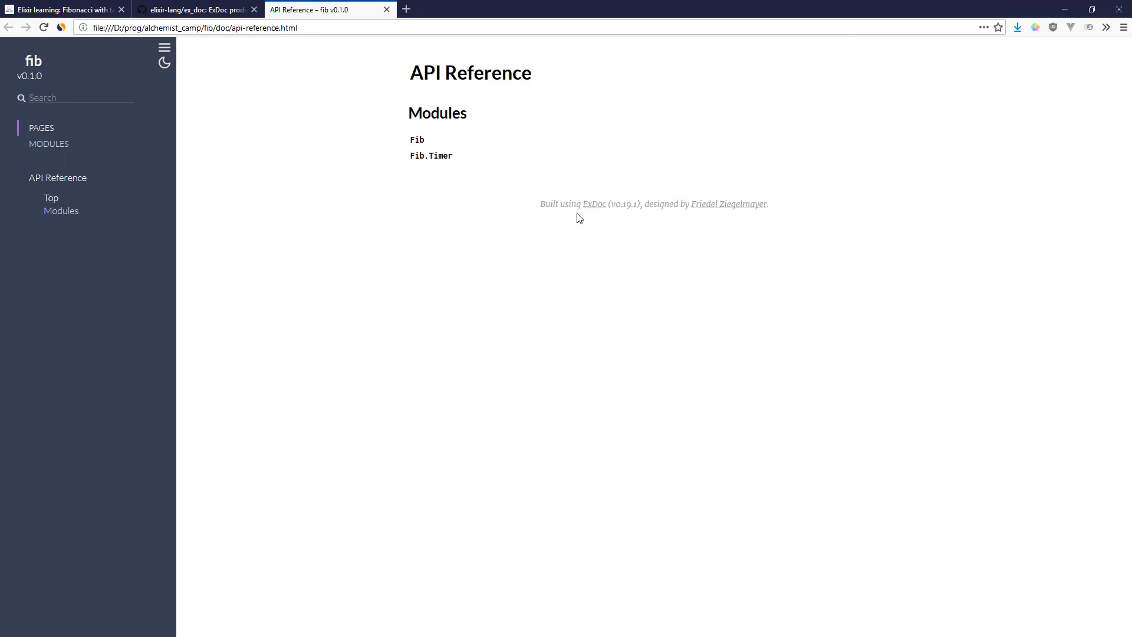
pyautogui.press('ctrl+plus')
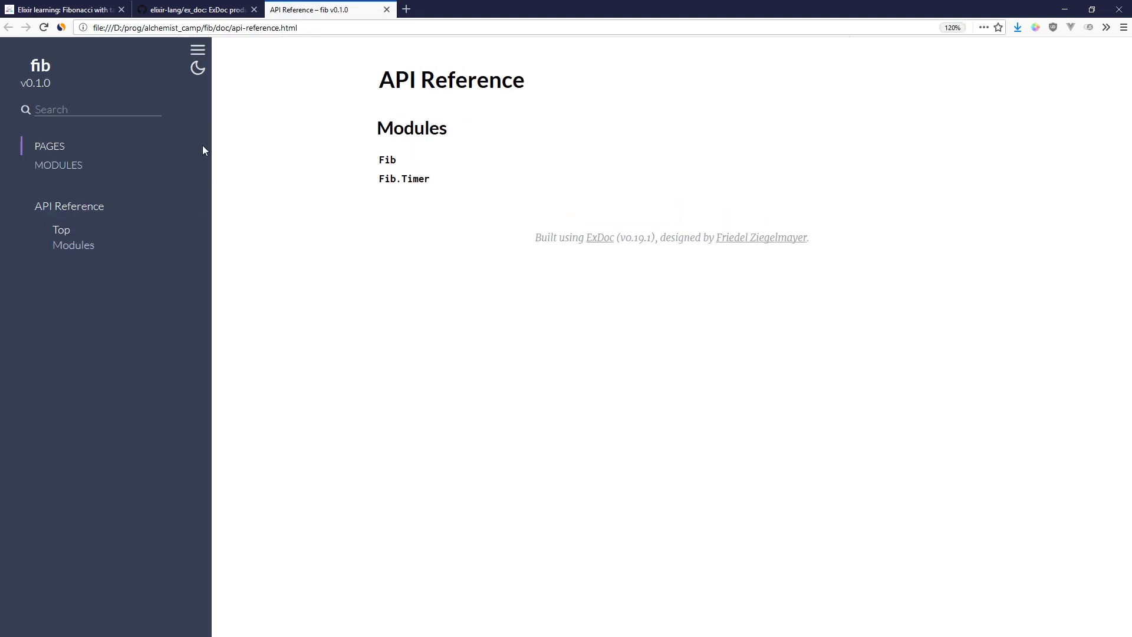
pyautogui.moveTo(161, 141)
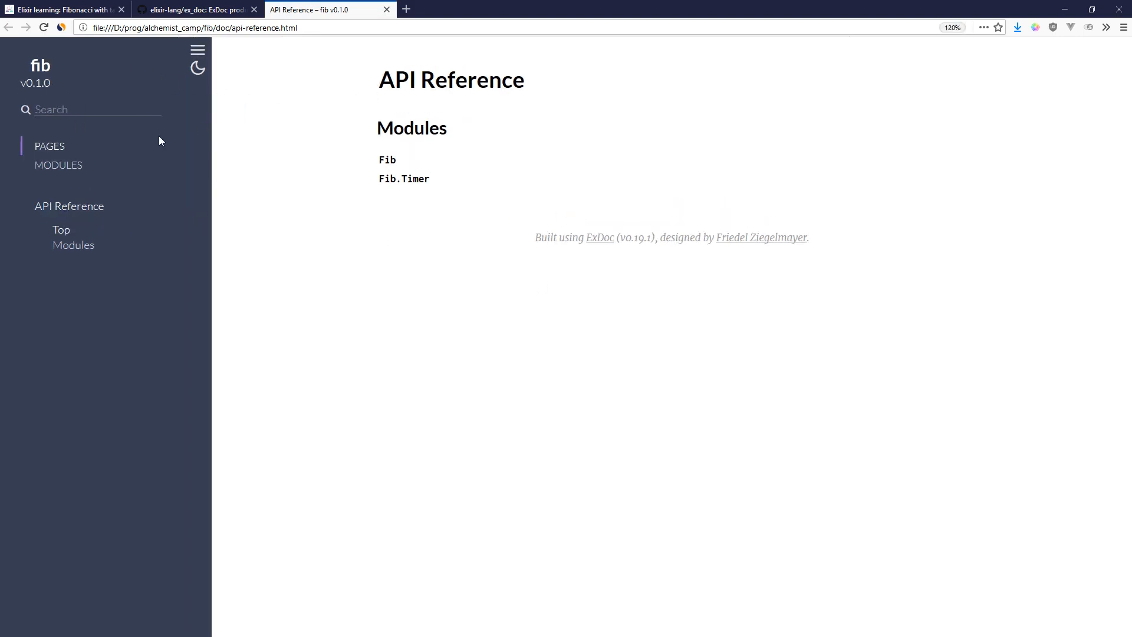
pyautogui.moveTo(395, 244)
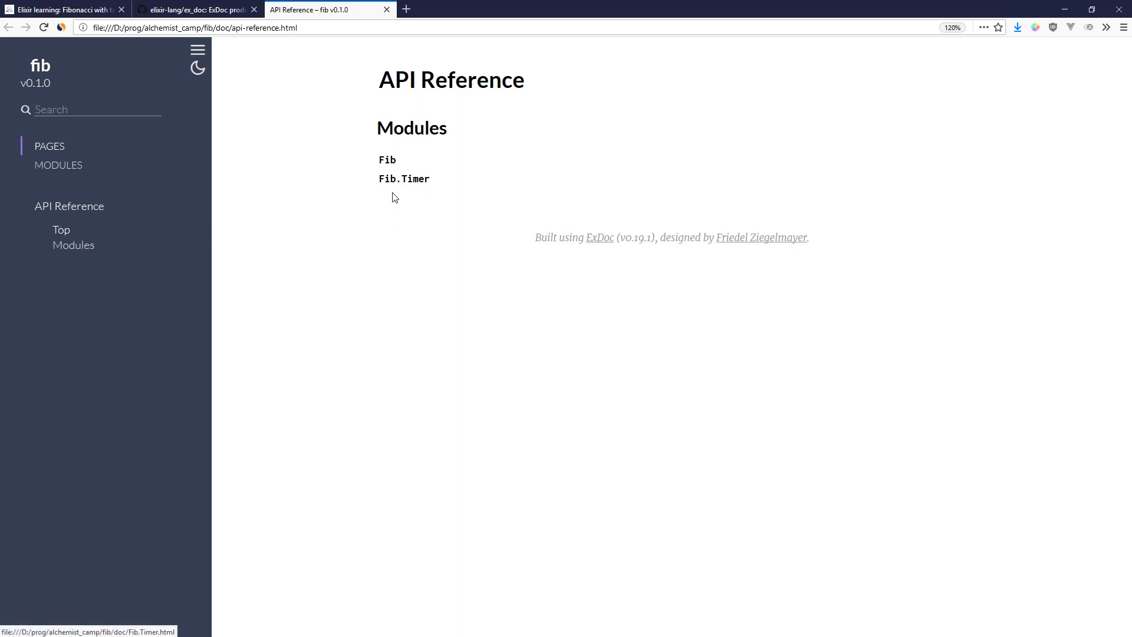
pyautogui.moveTo(385, 163)
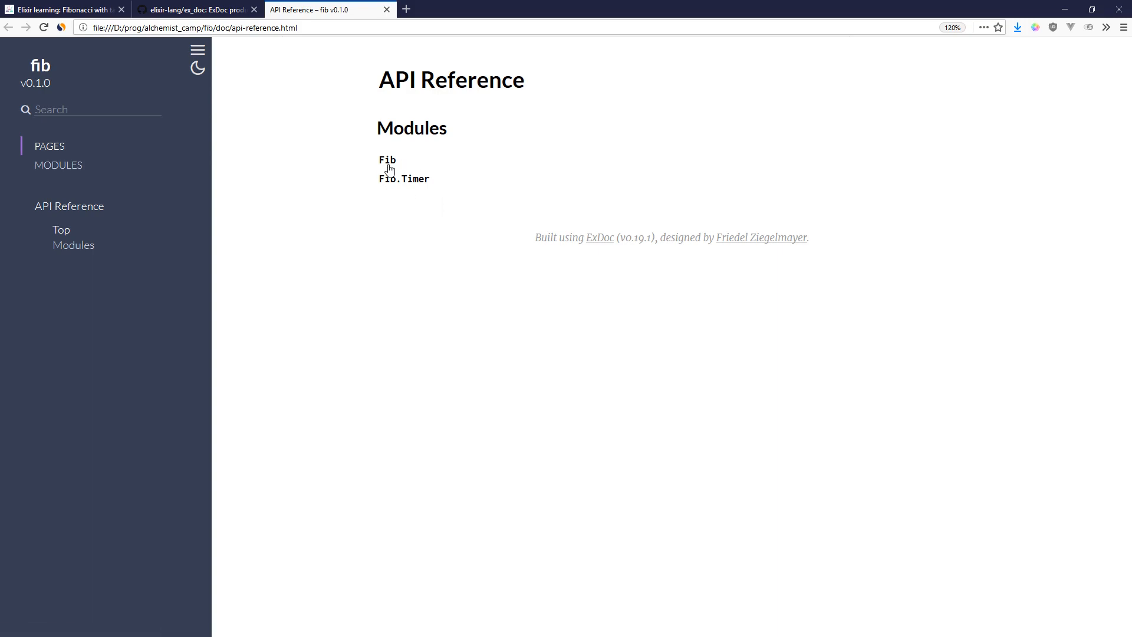
pyautogui.click(387, 159)
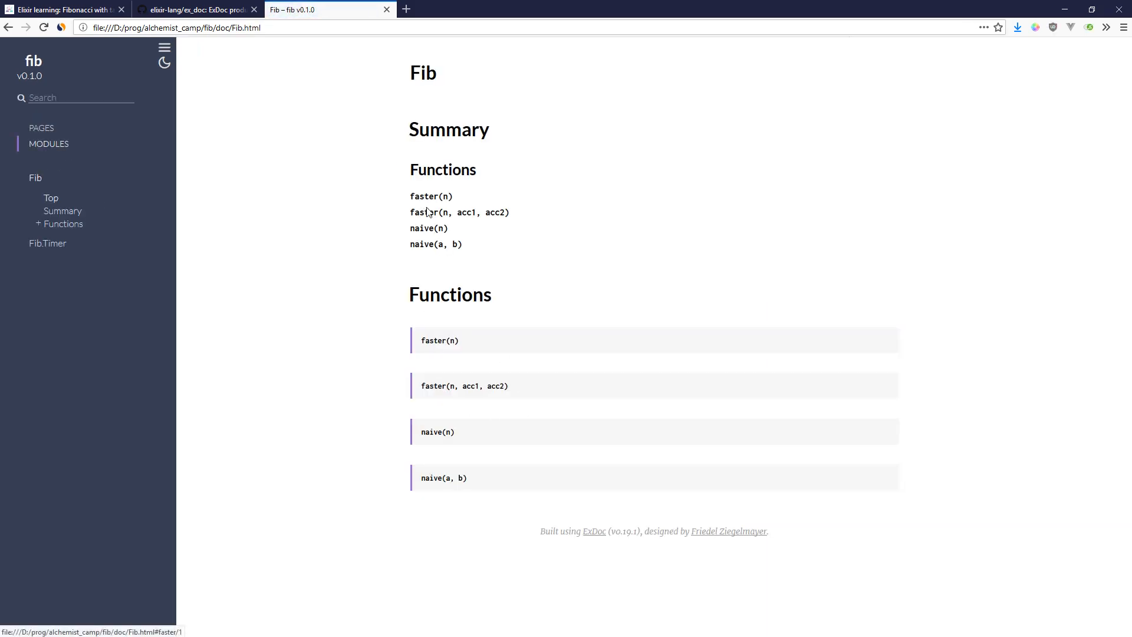
pyautogui.moveTo(160, 174)
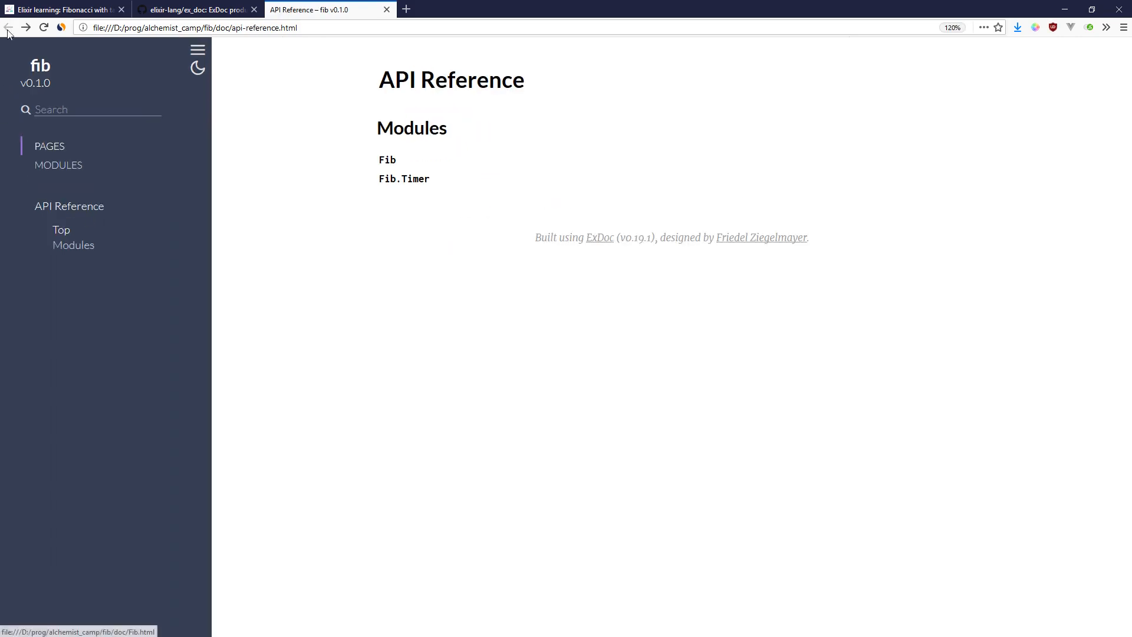
pyautogui.click(403, 179)
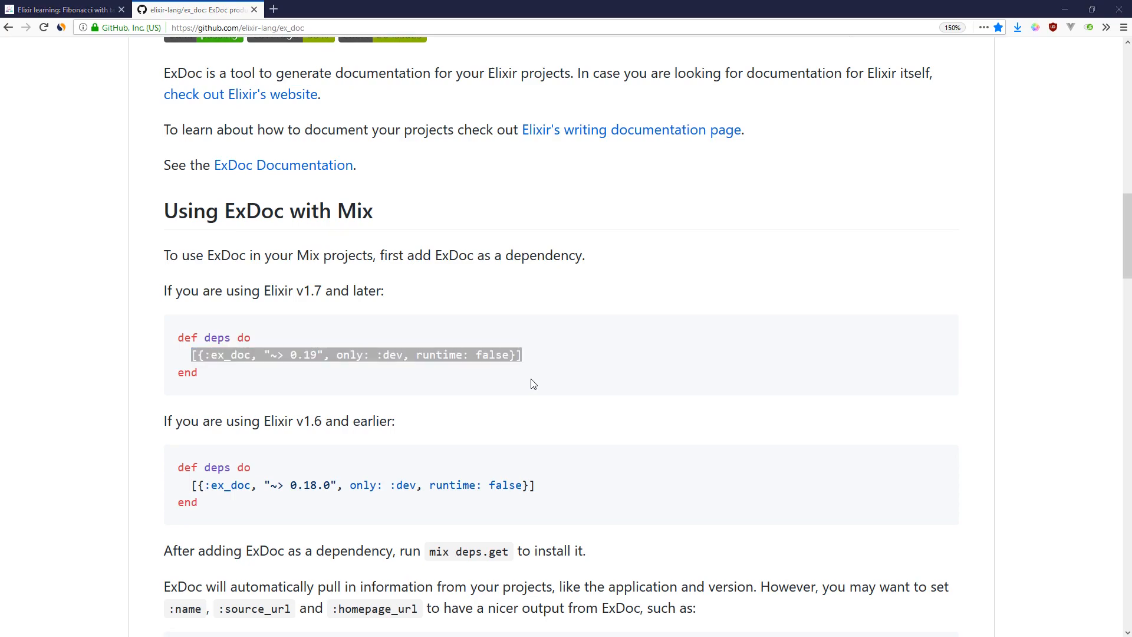
pyautogui.press('alt+tab')
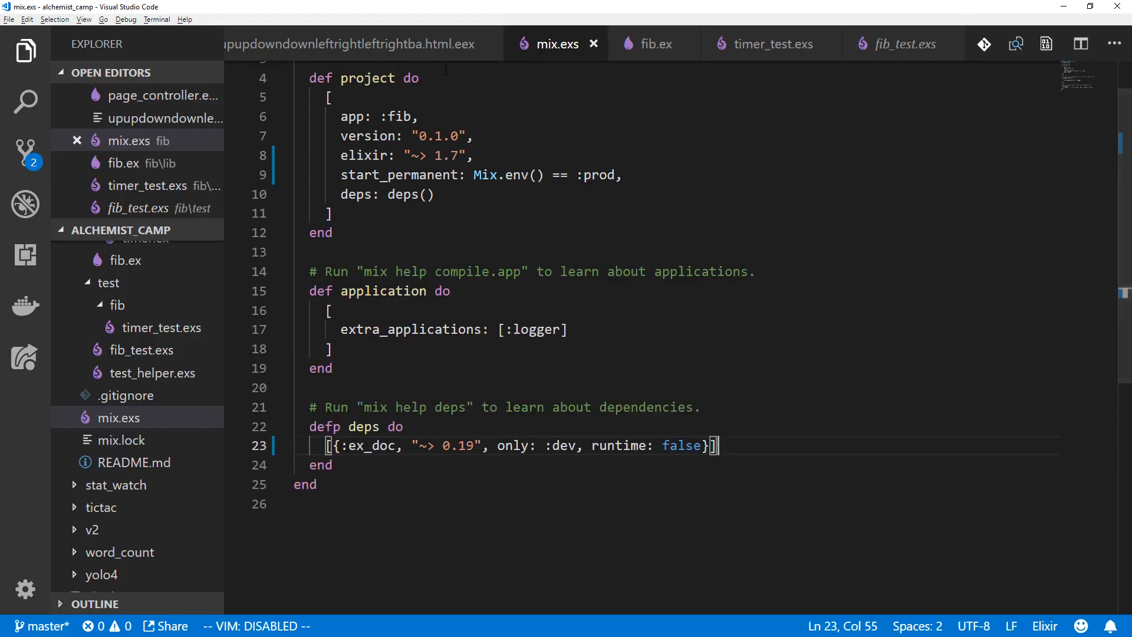
pyautogui.click(652, 44)
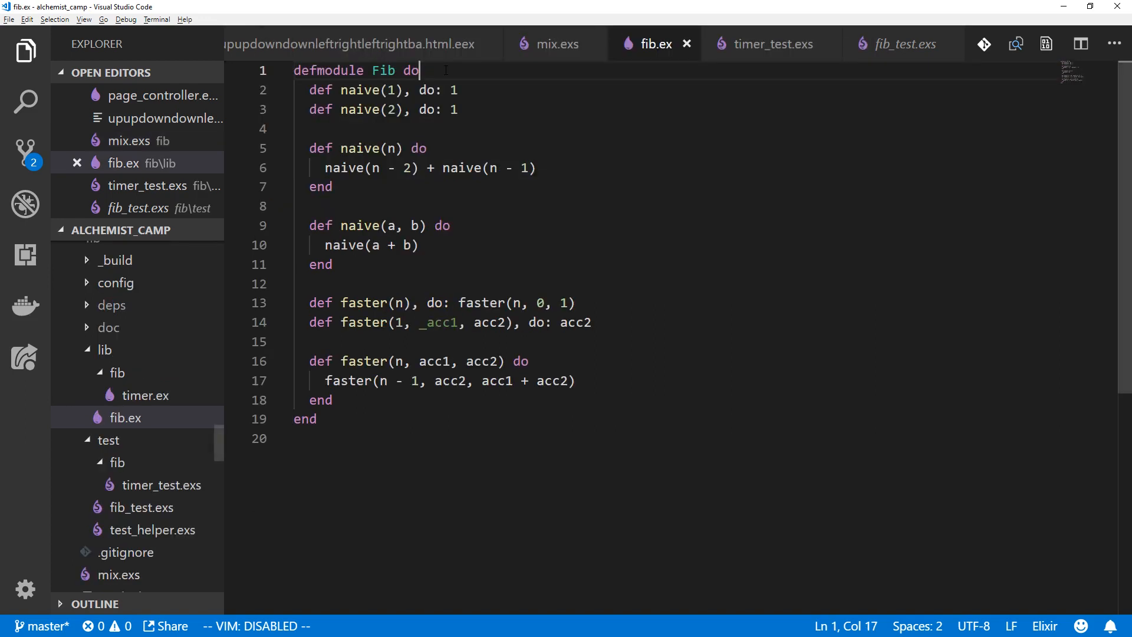
pyautogui.press('Enter')
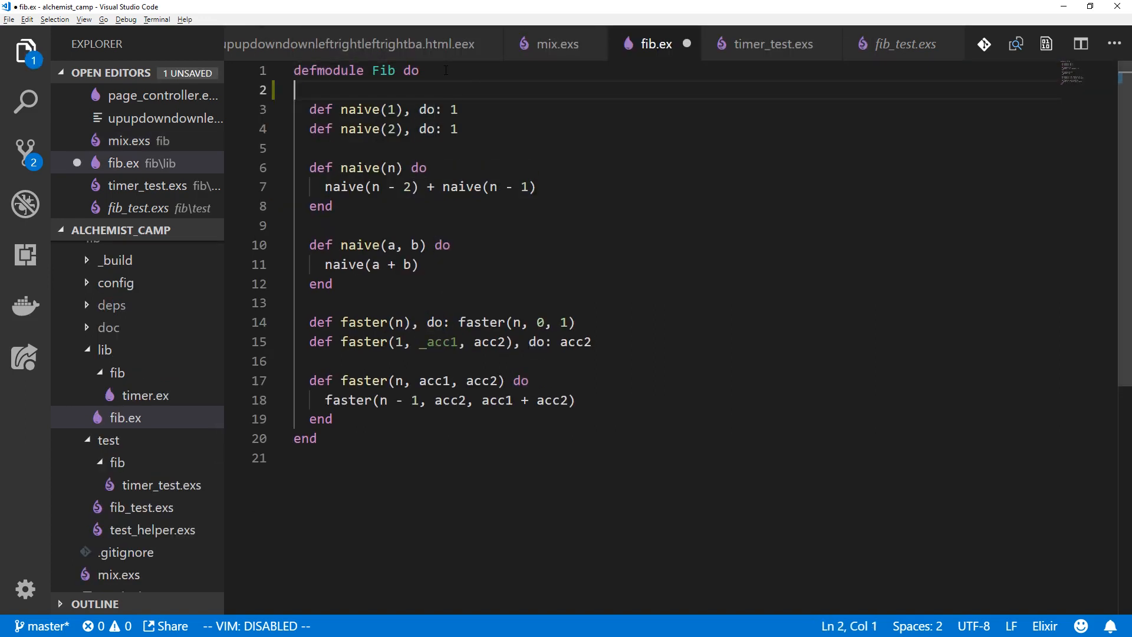
pyautogui.write('@moduledoc """')
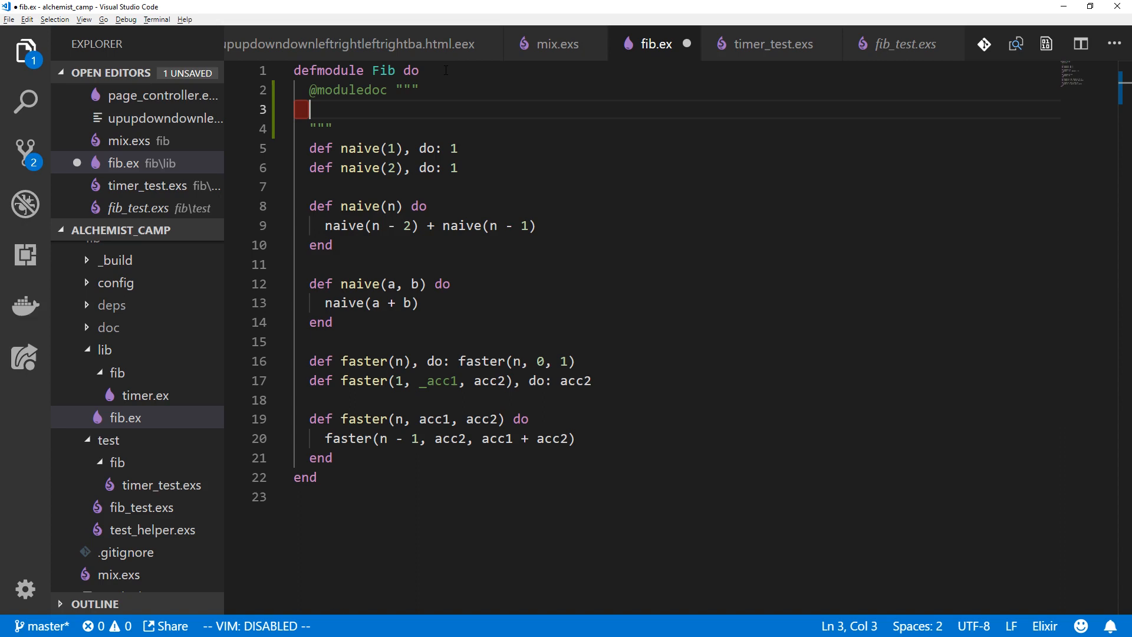
pyautogui.write('The')
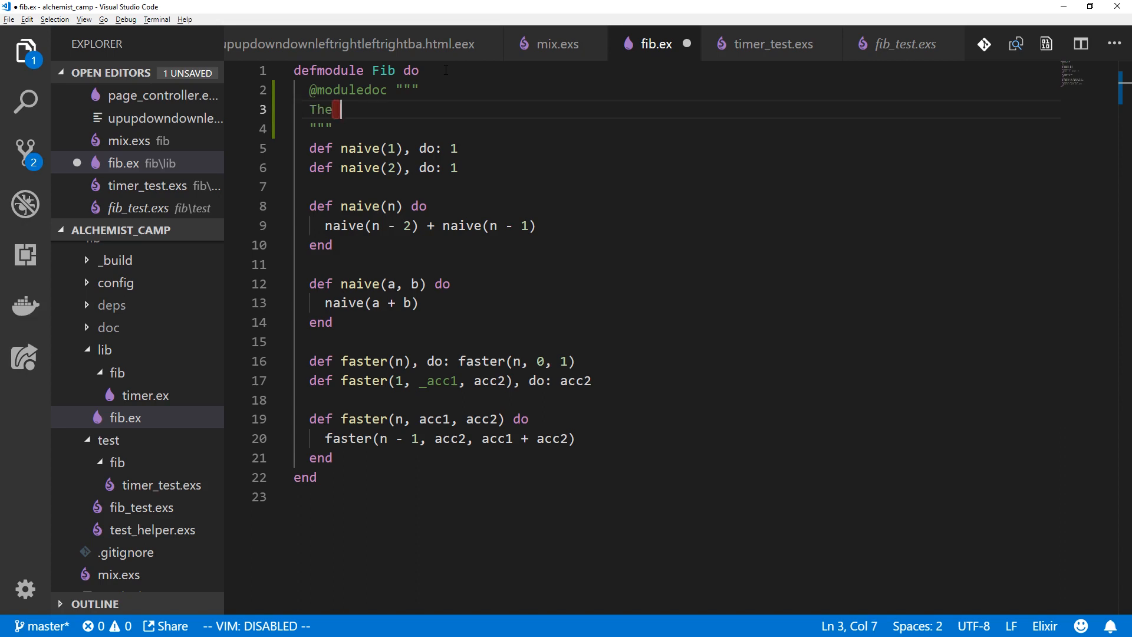
pyautogui.write('`Fib` module pro')
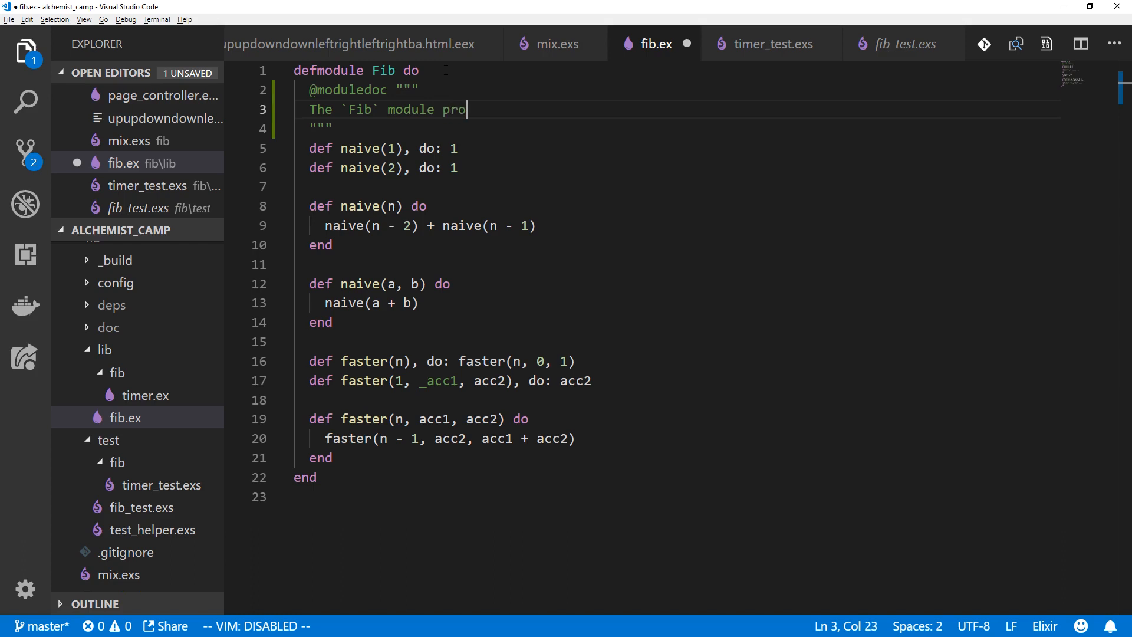
# Finish the moduledoc: provides both fast and slow functions for calculating fibonacci numbers
pyautogui.write('vides both fa')
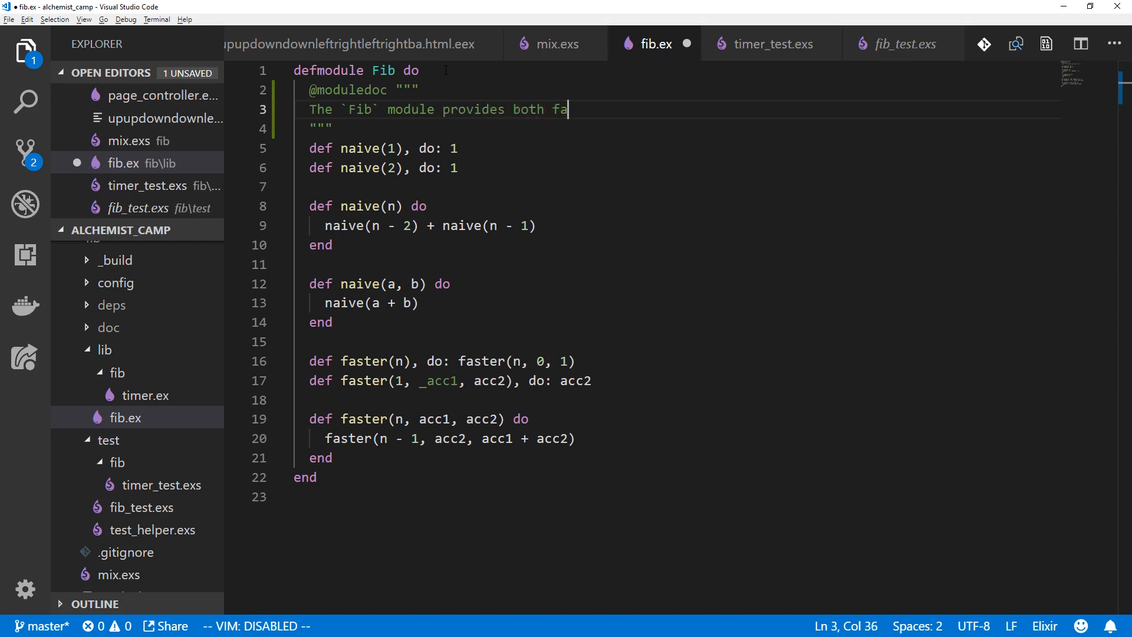
pyautogui.write('st and slow functions for')
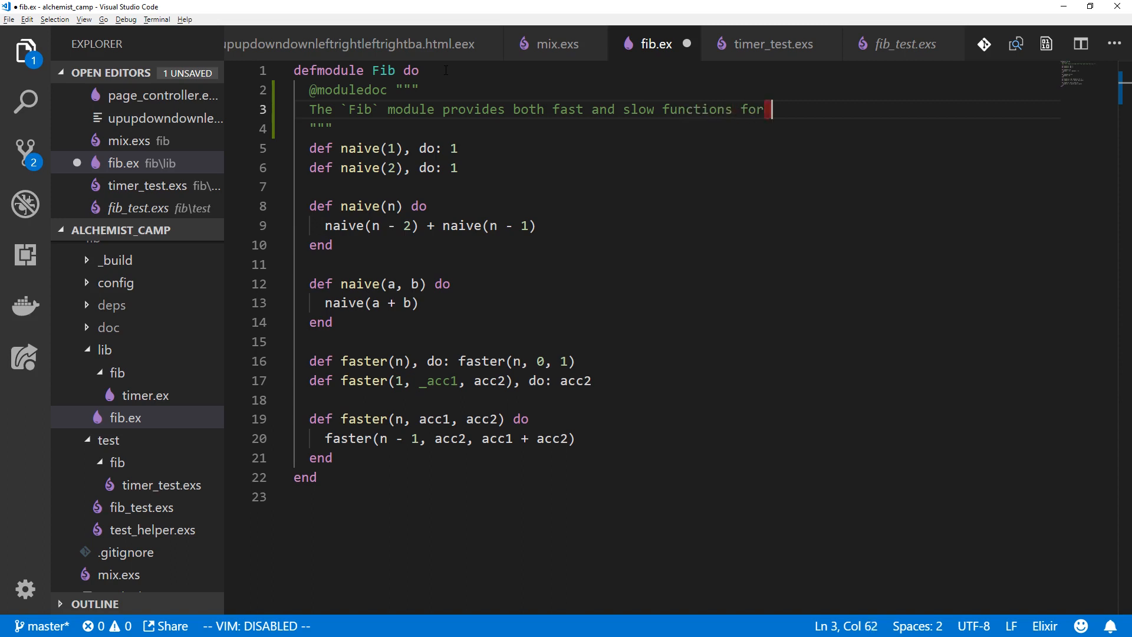
pyautogui.write('calcul')
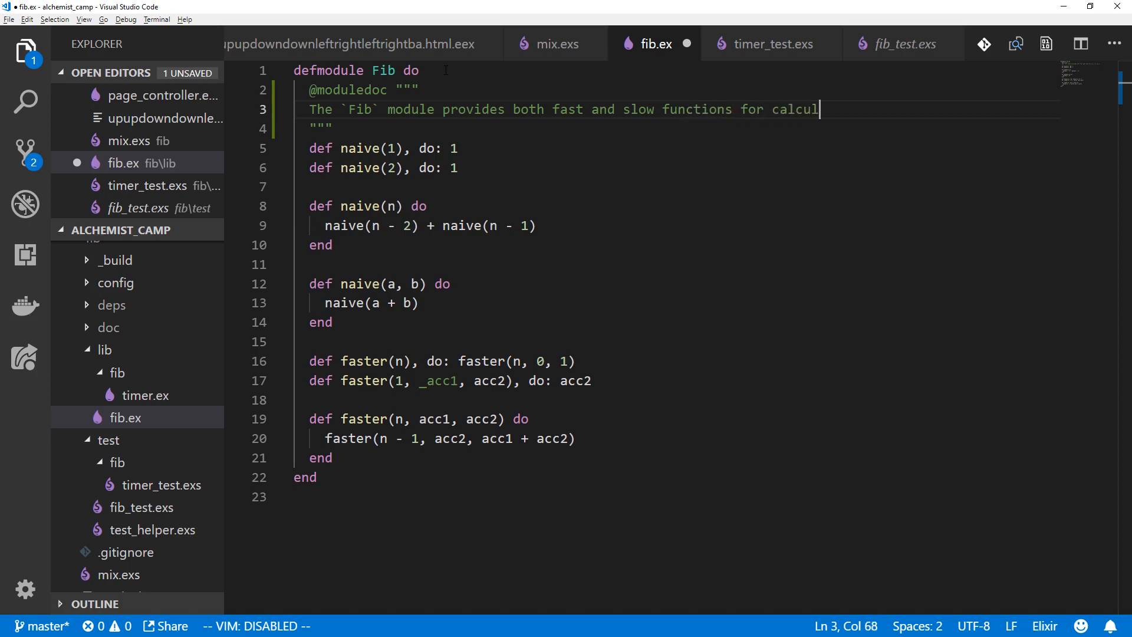
pyautogui.write('ating fib')
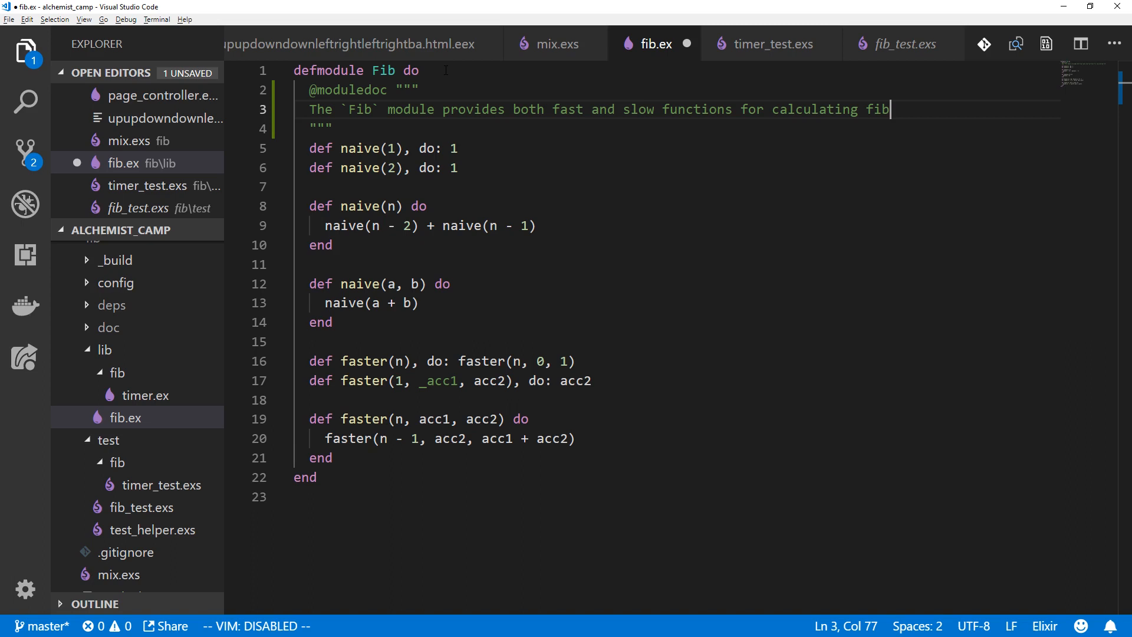
pyautogui.write('on')
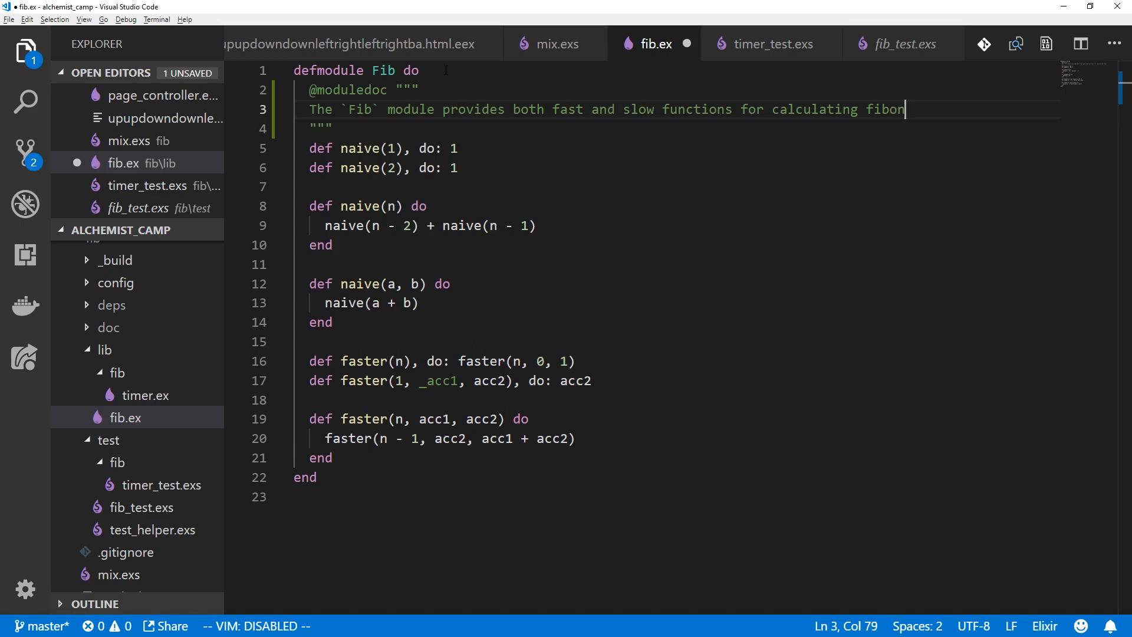
pyautogui.write('na')
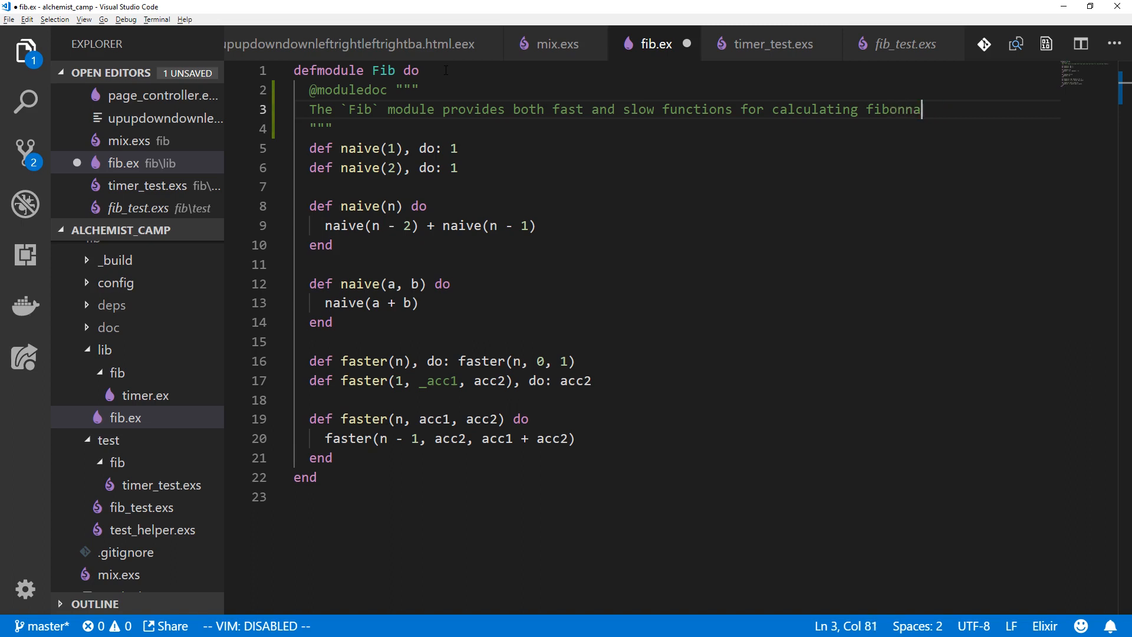
pyautogui.write('cci sequence number')
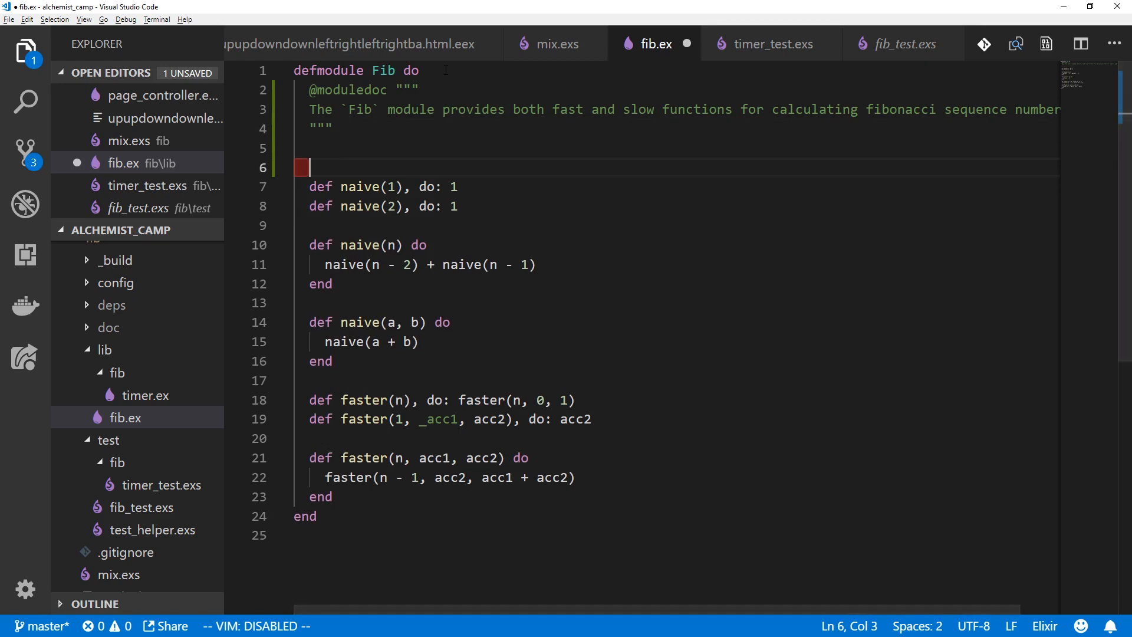
pyautogui.write('@doc """')
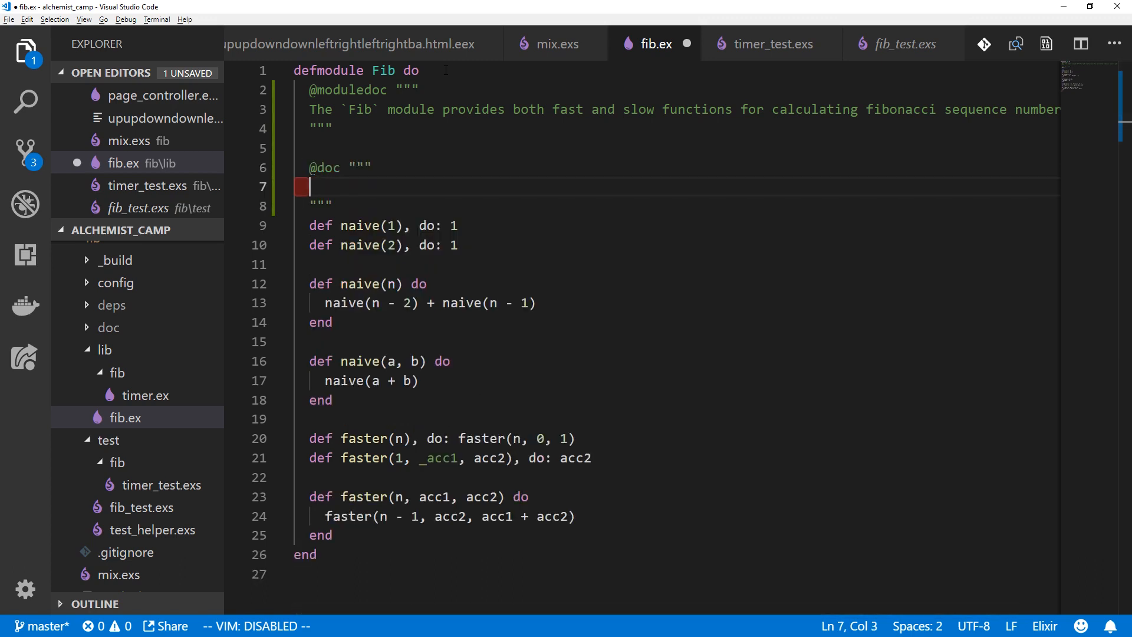
pyautogui.write('`Nai')
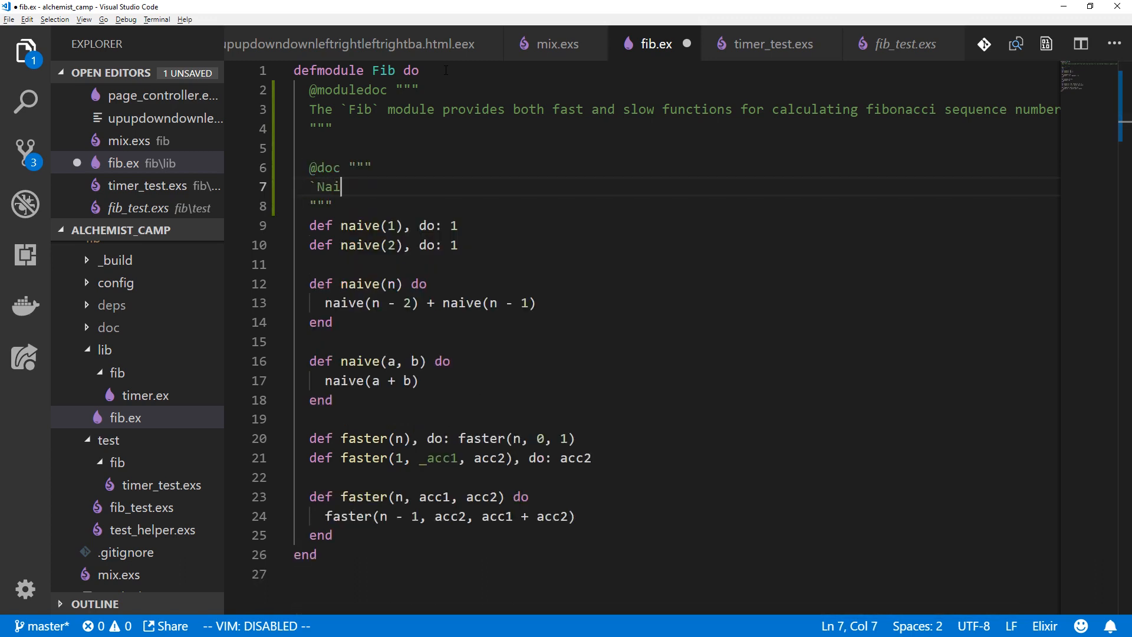
pyautogui.write('ve` c')
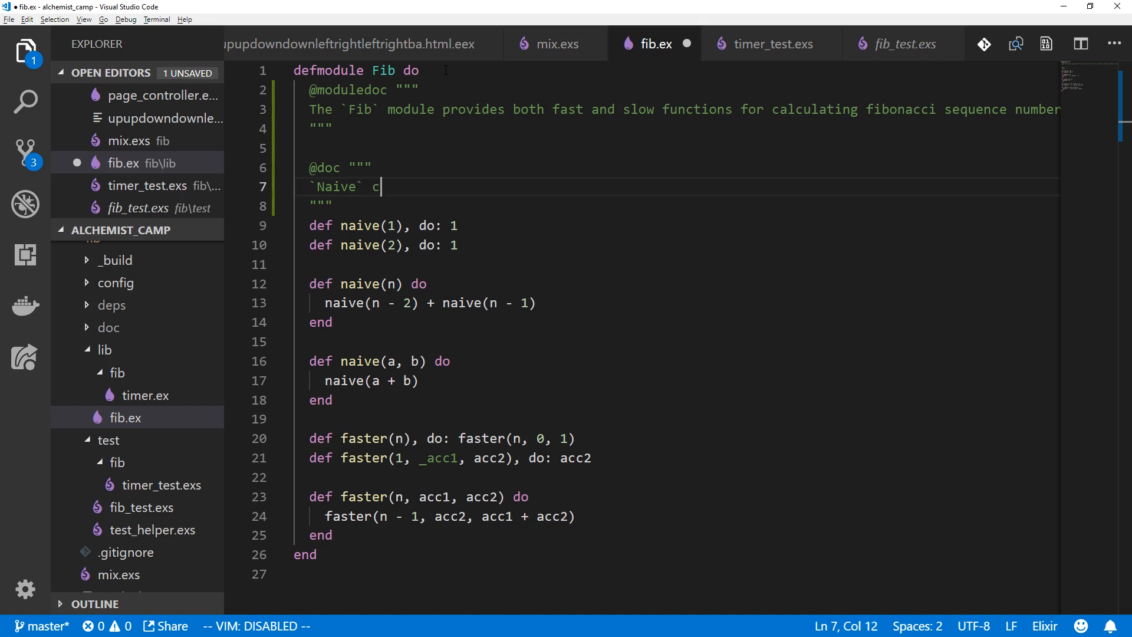
pyautogui.write('alculate')
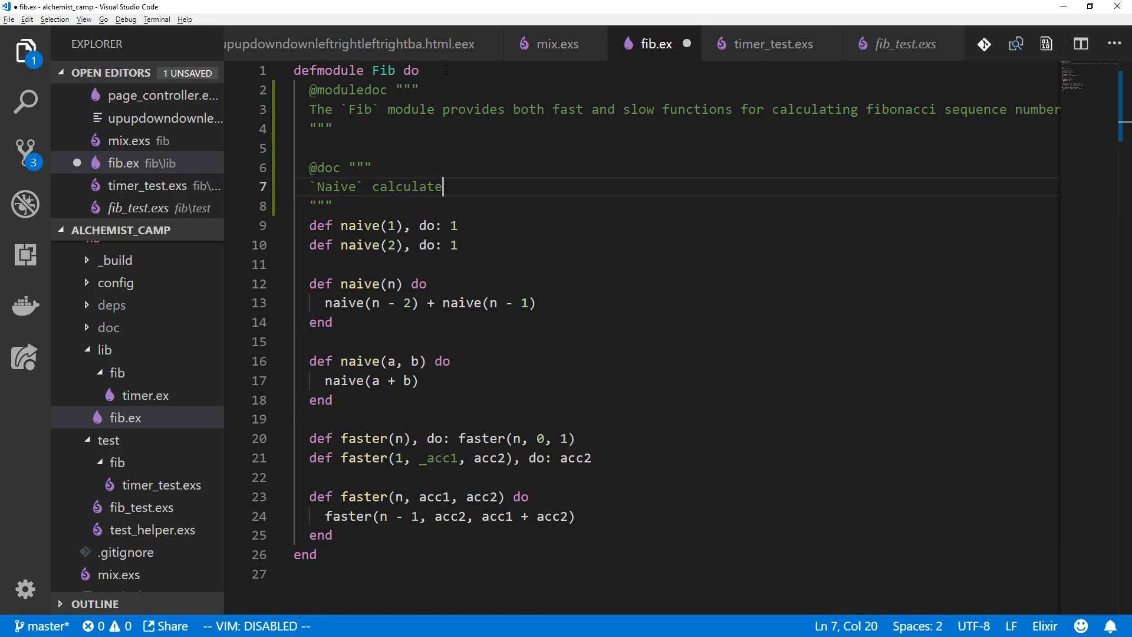
pyautogui.write('s fibon')
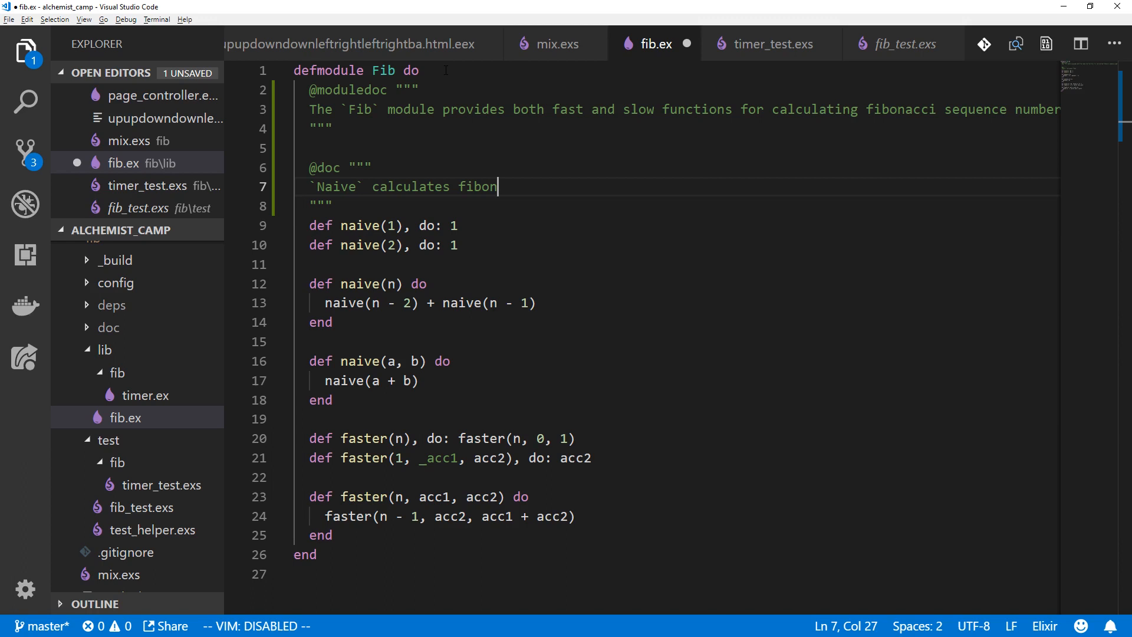
# Complete the doc text: 'fibonacci numbers slowly, using a naive method.'
pyautogui.write('acci numbers')
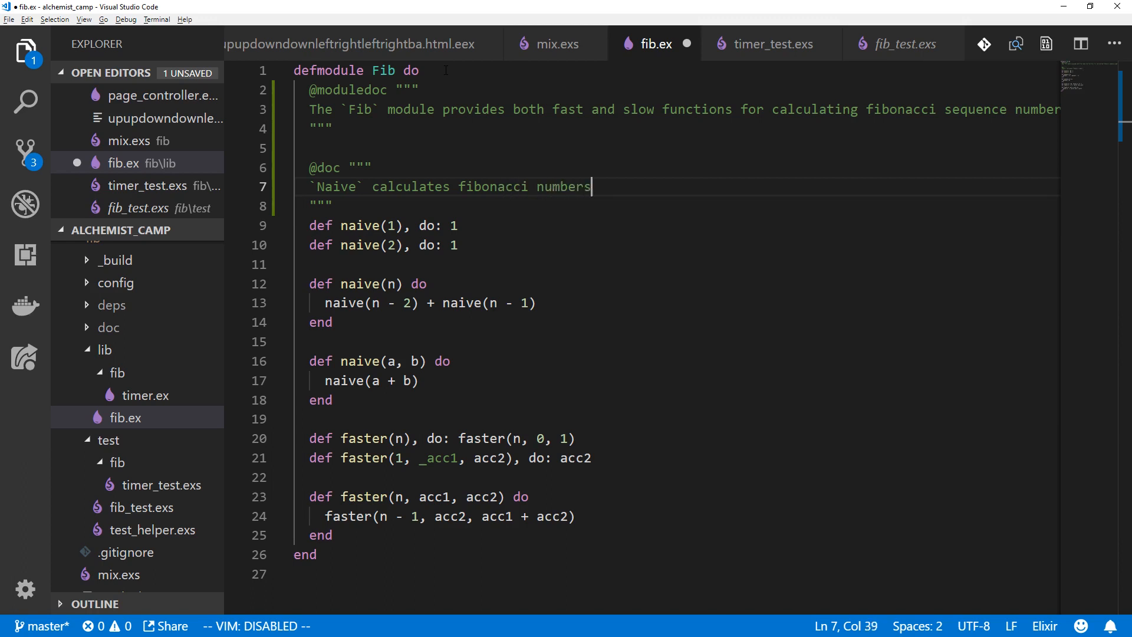
pyautogui.write('slowly,')
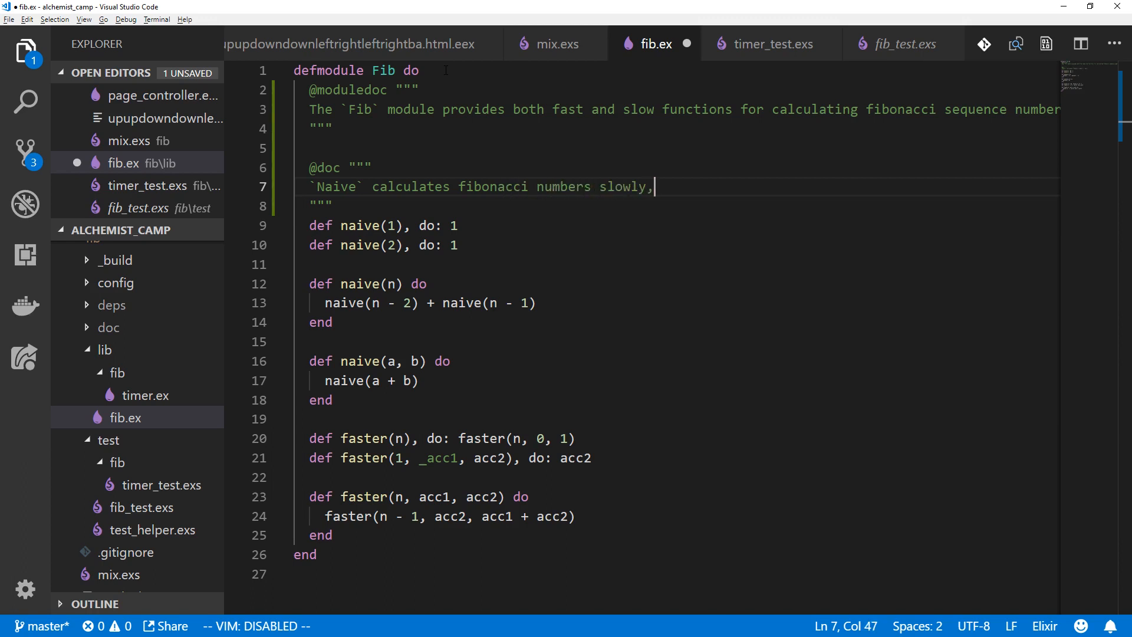
pyautogui.write('using a')
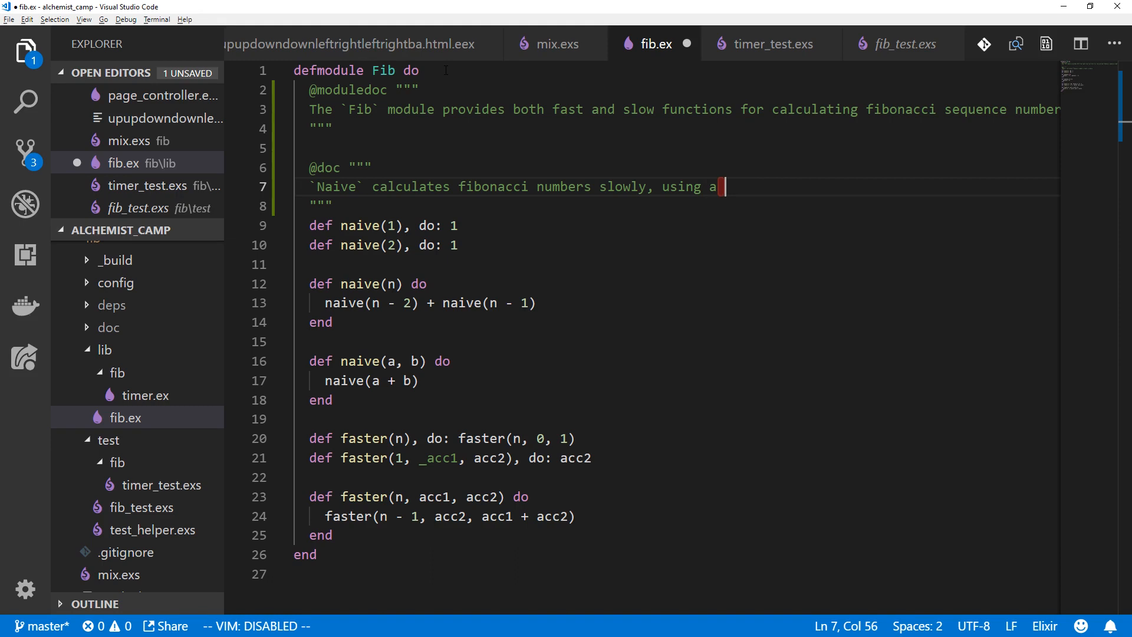
pyautogui.write('naive met')
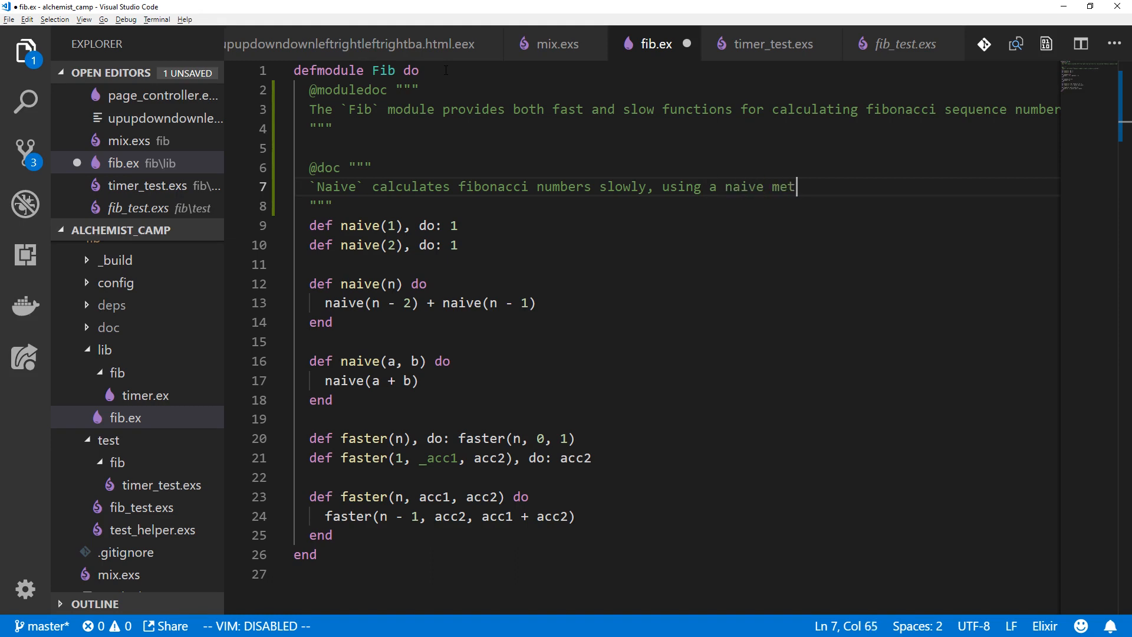
pyautogui.write('hod.')
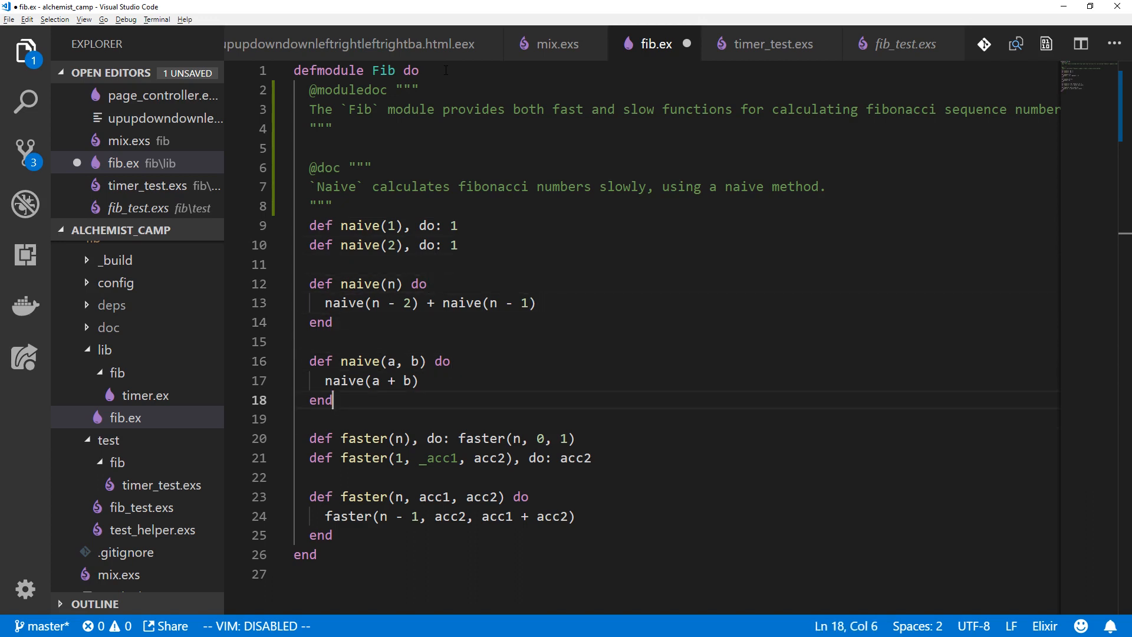
pyautogui.press('Enter')
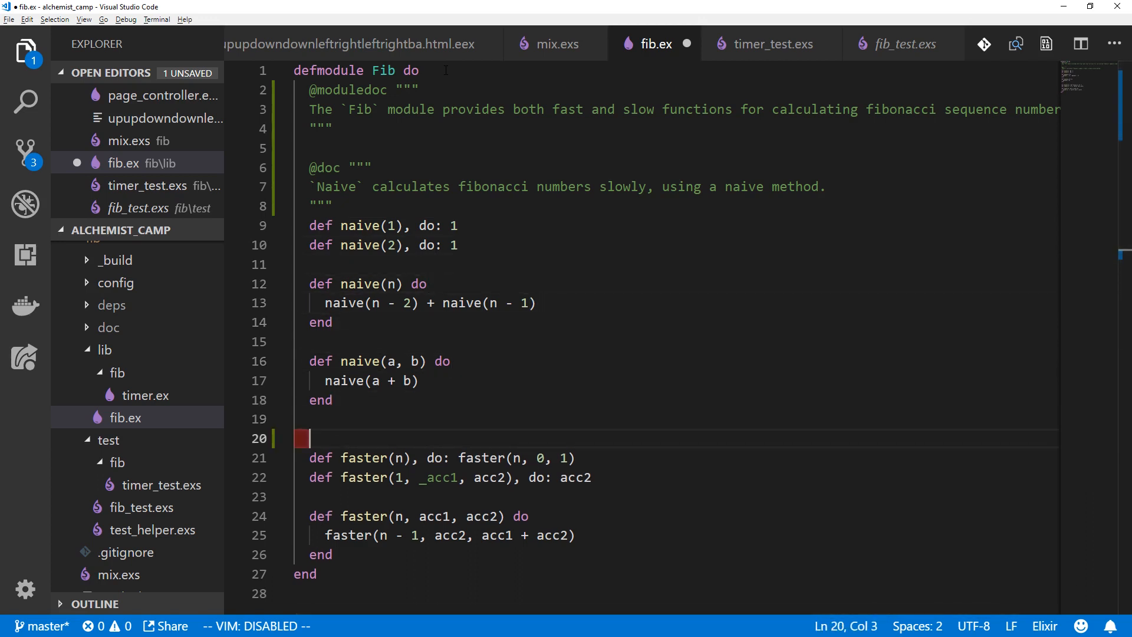
pyautogui.write('@doc """')
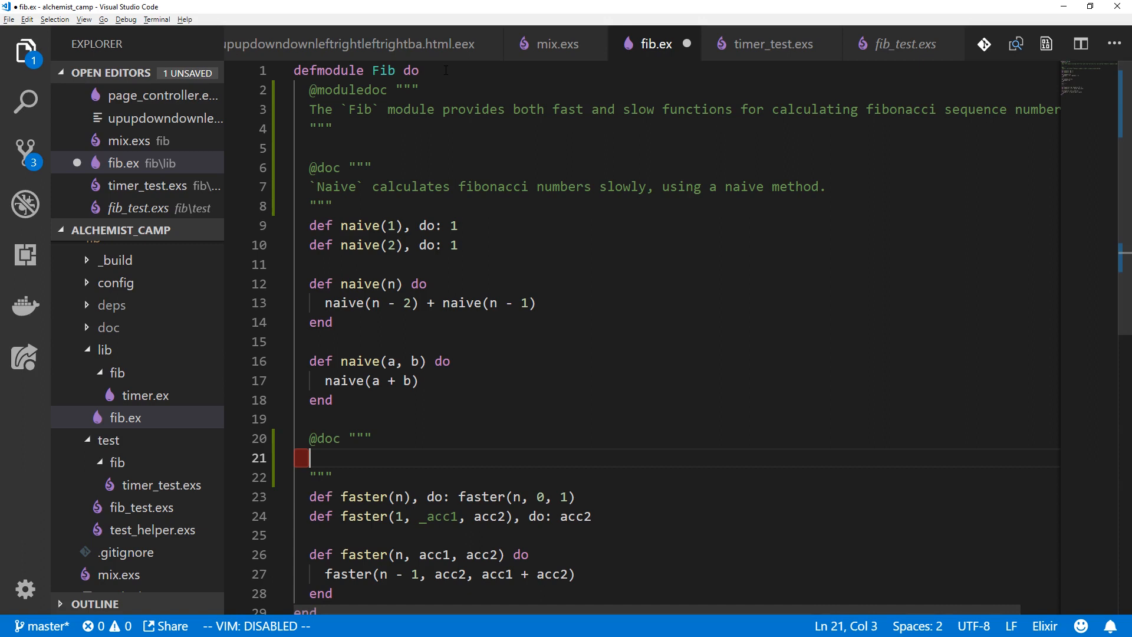
pyautogui.write('`Faster` calc')
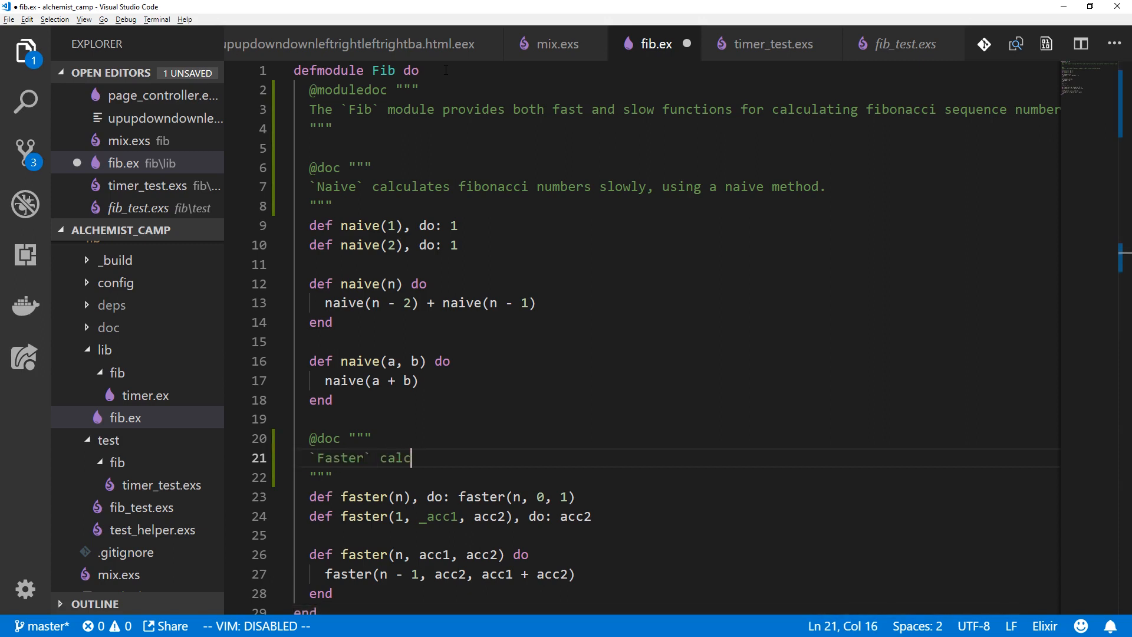
pyautogui.write('ulates fib')
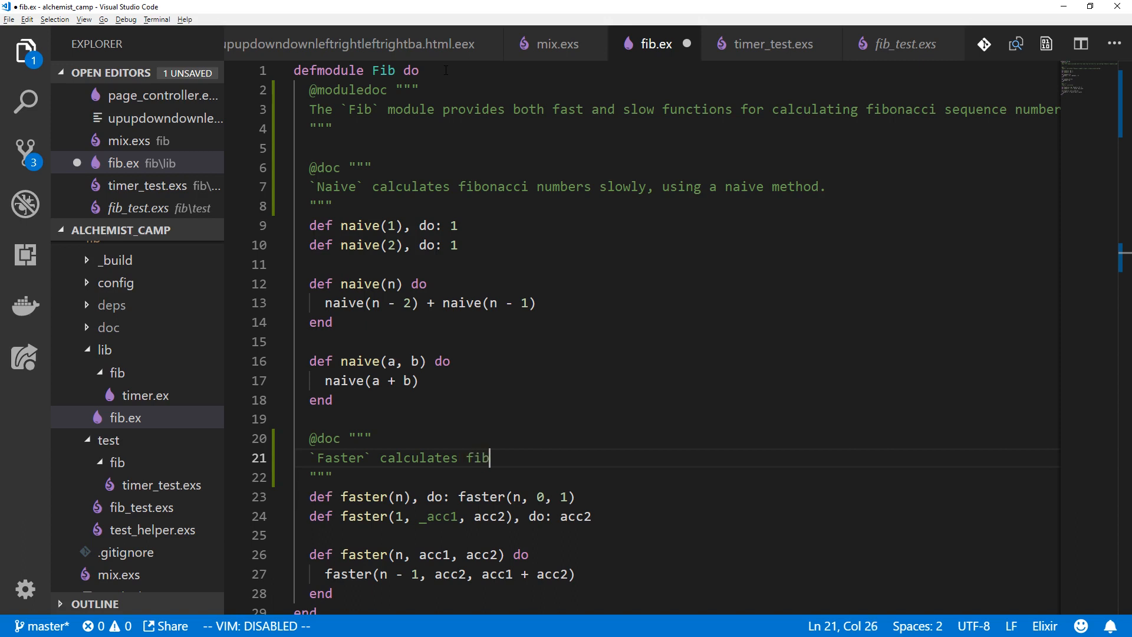
pyautogui.write('onacci numbers more qui')
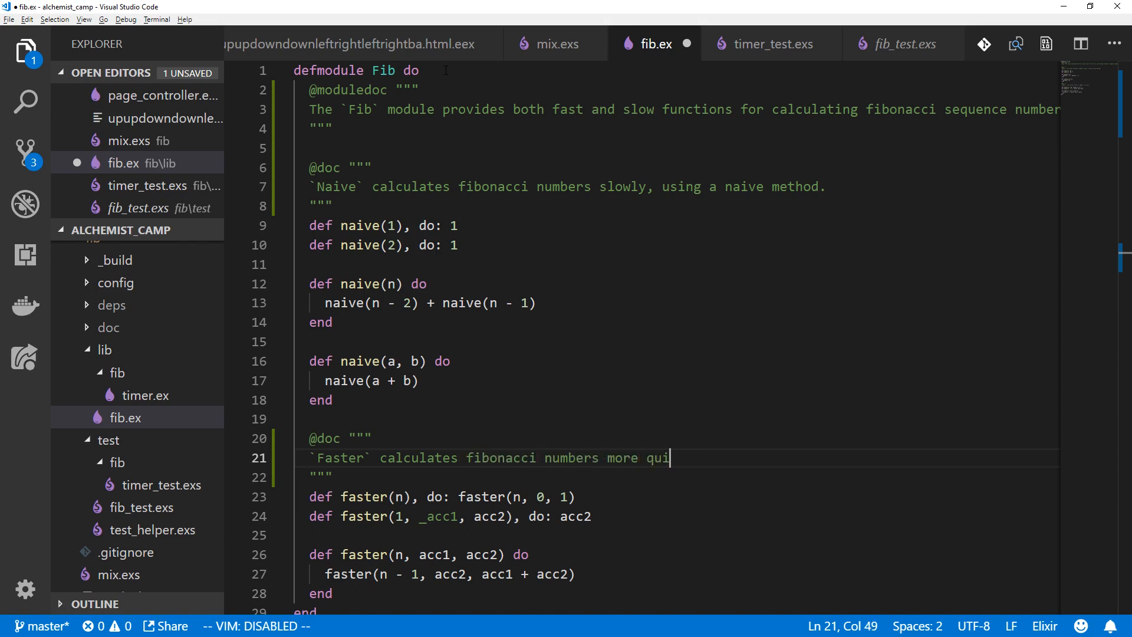
pyautogui.write('ckly using a')
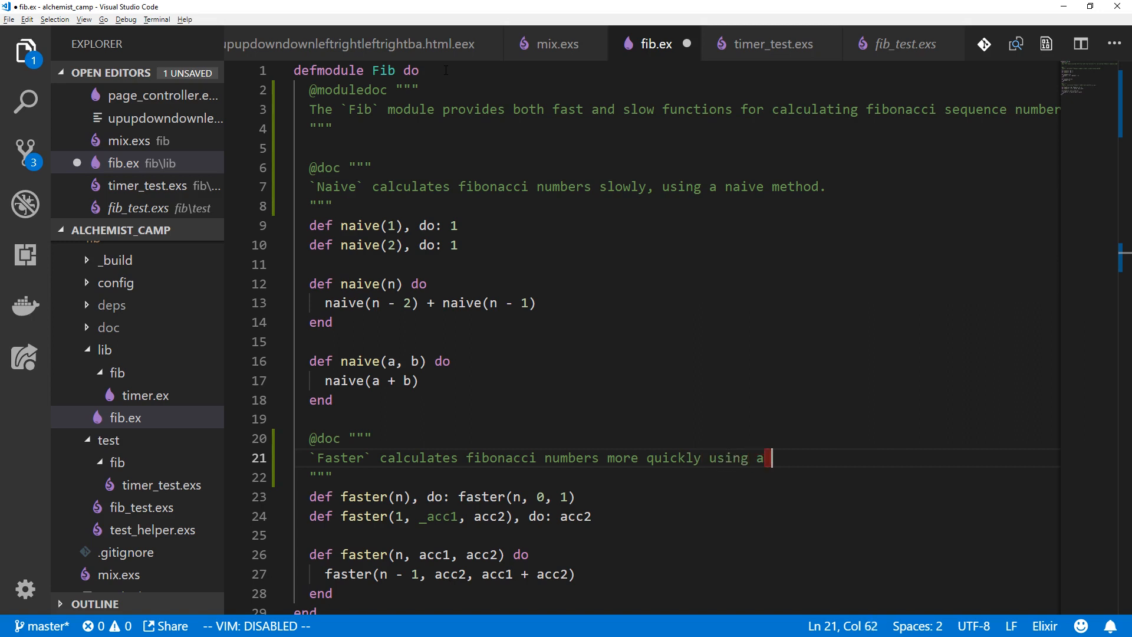
pyautogui.write('tail re')
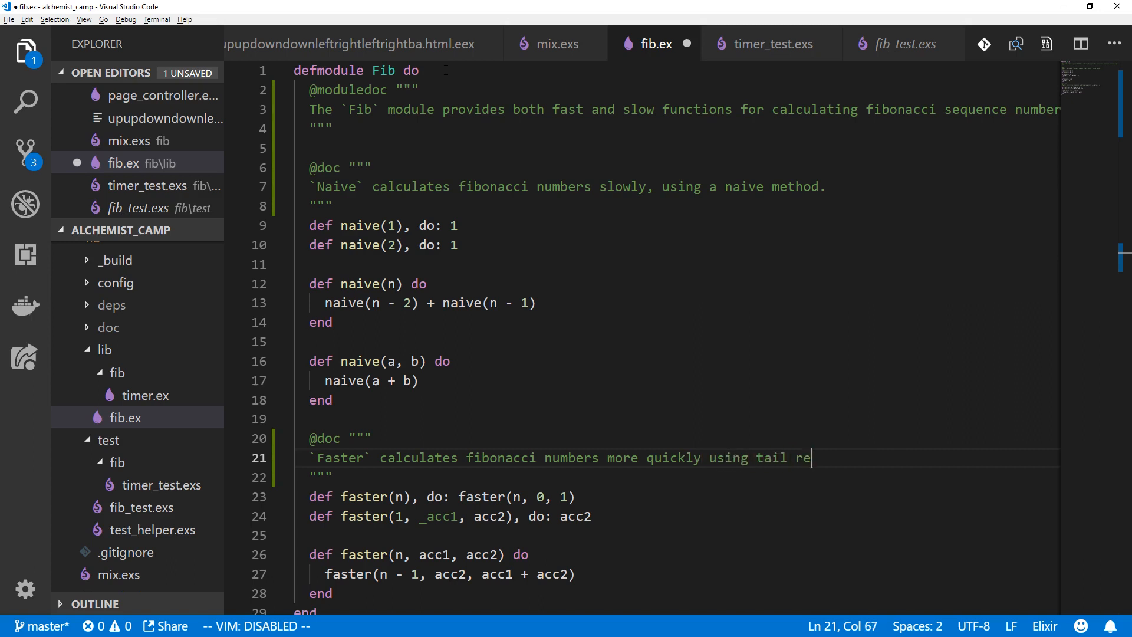
pyautogui.write('cursion.')
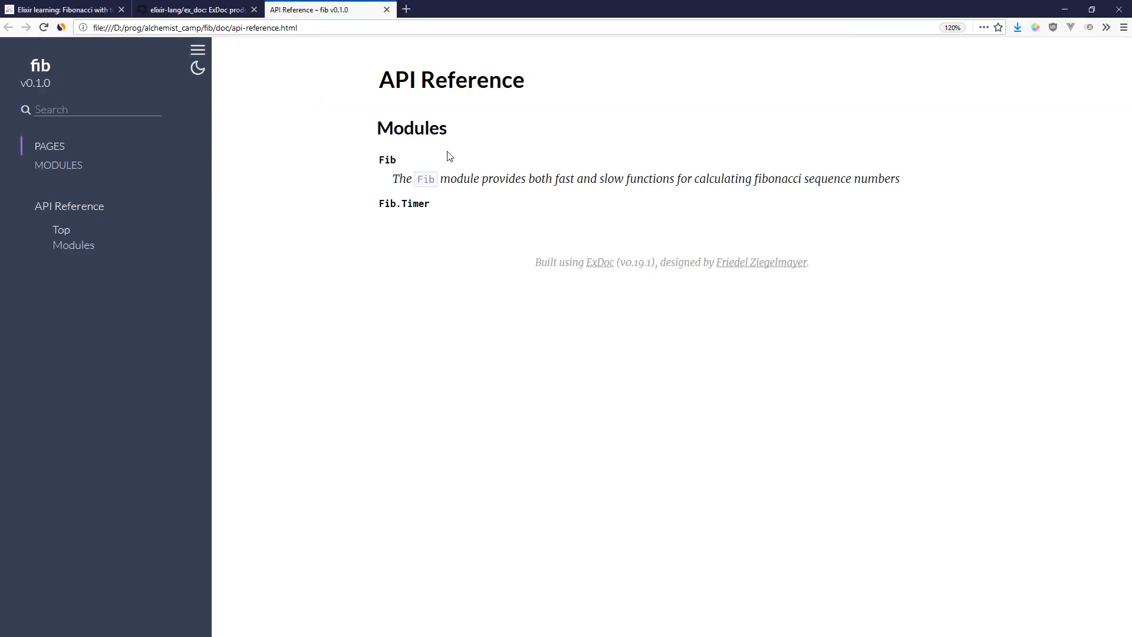
pyautogui.moveTo(727, 184)
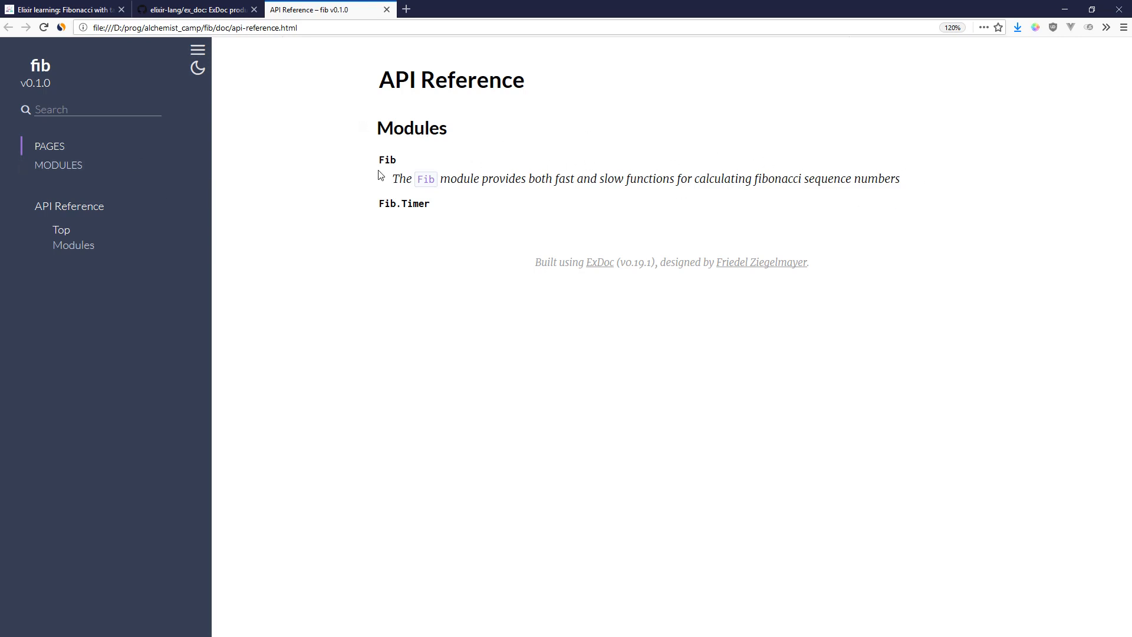
# Open the Fib module page and scroll to its naive and faster function docs
pyautogui.click(386, 160)
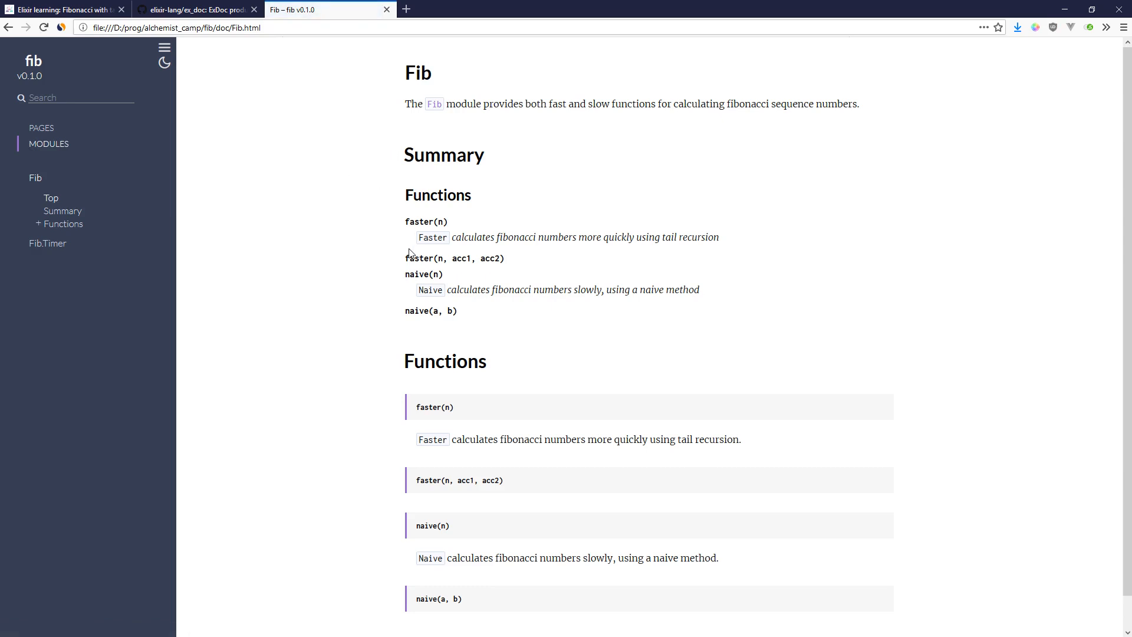
pyautogui.scroll(-3)
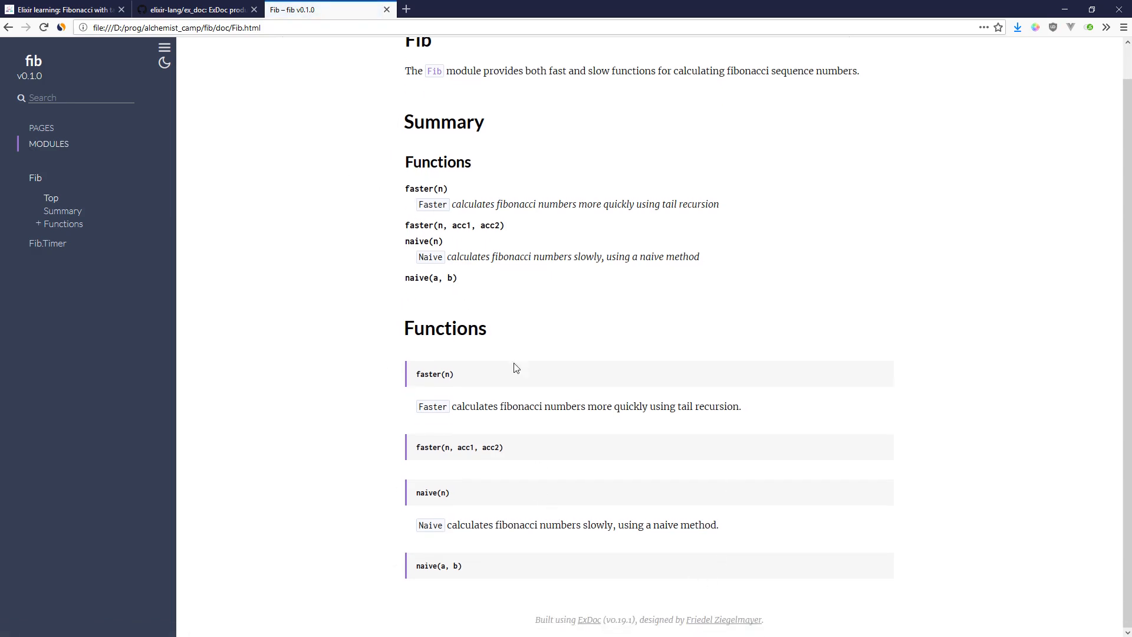
pyautogui.moveTo(806, 415)
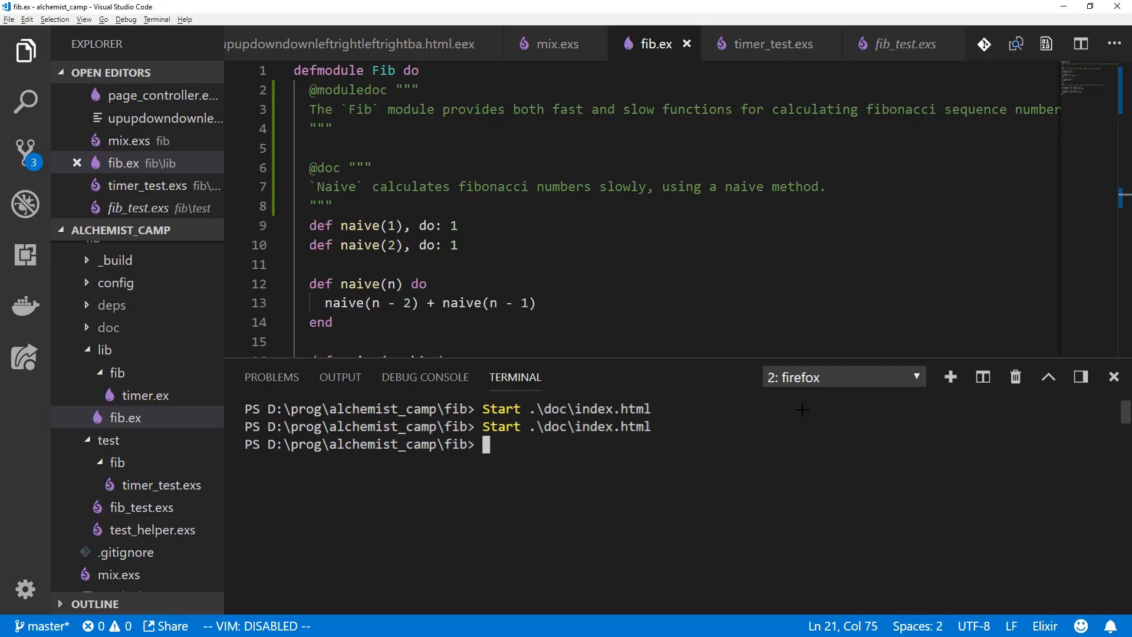
# Evaluate Fib.naive(5) in the terminal's iex session, returning 5
pyautogui.click(842, 376)
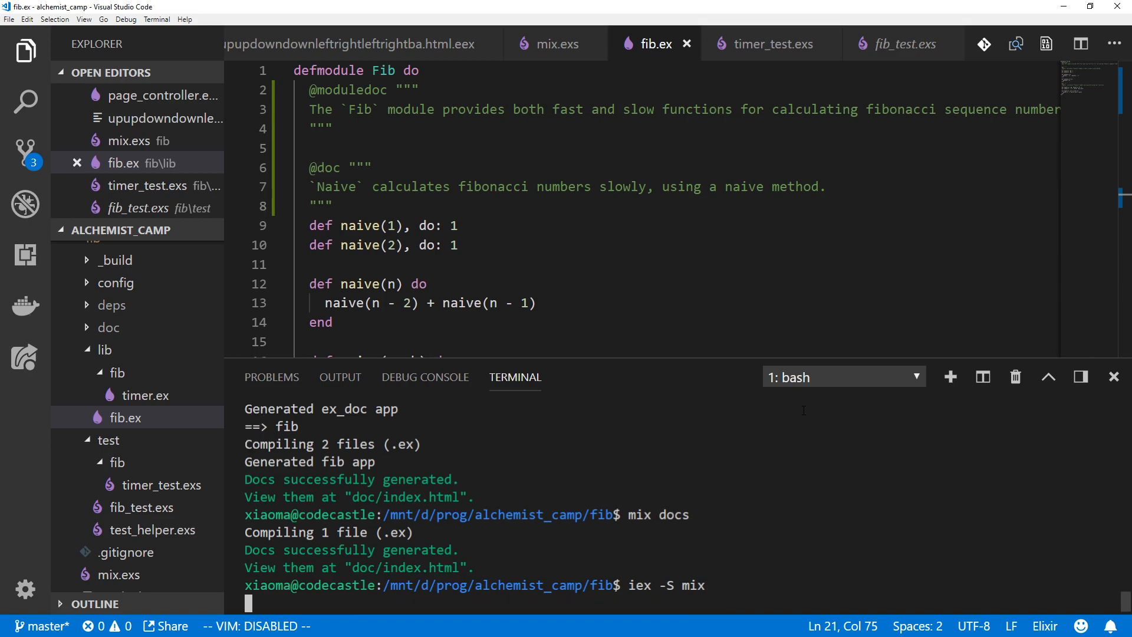
pyautogui.write('Fib.')
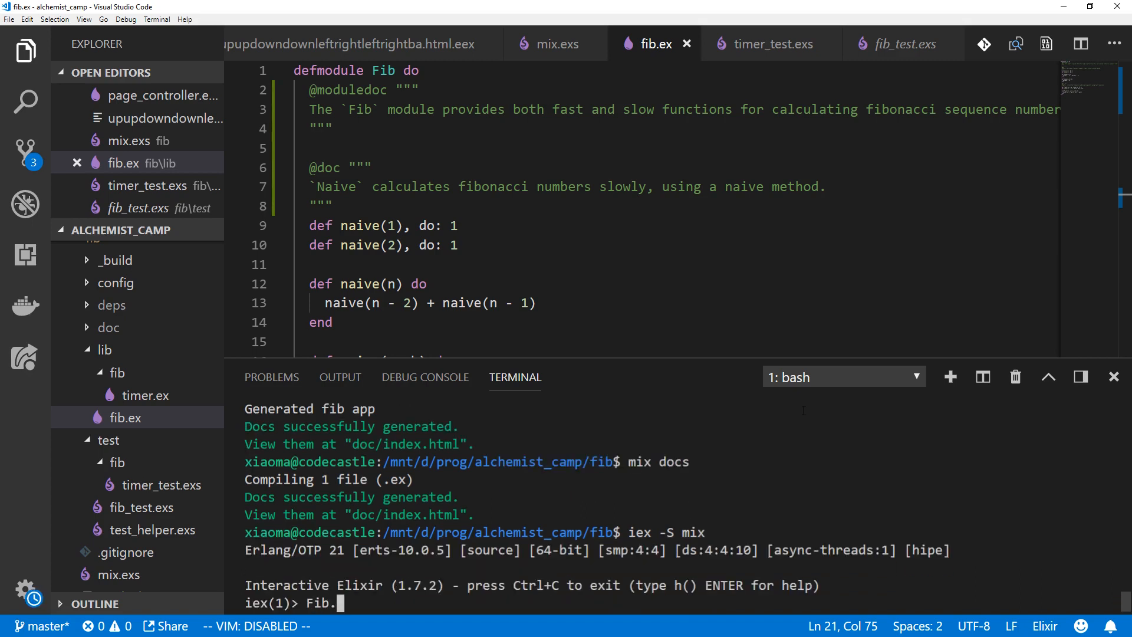
pyautogui.write('naive(5')
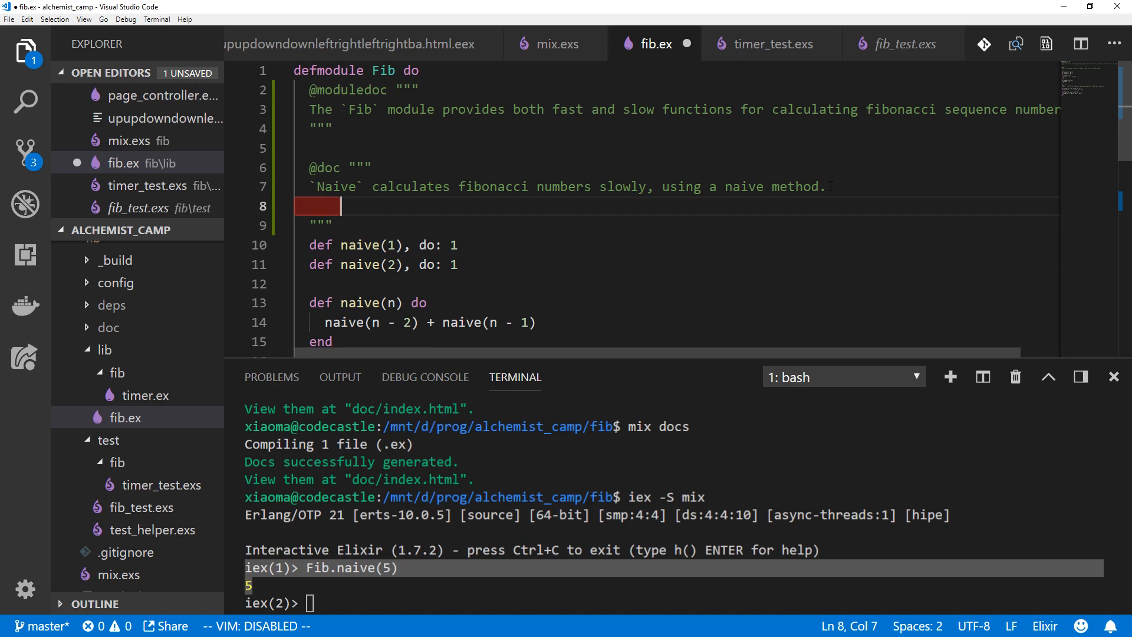
# Add 'iex(1)> Fib.naive(5)' returning 5 to naive's doc, then regenerate docs with mix docs
pyautogui.write('iex(1)> Fib.naive(5)')
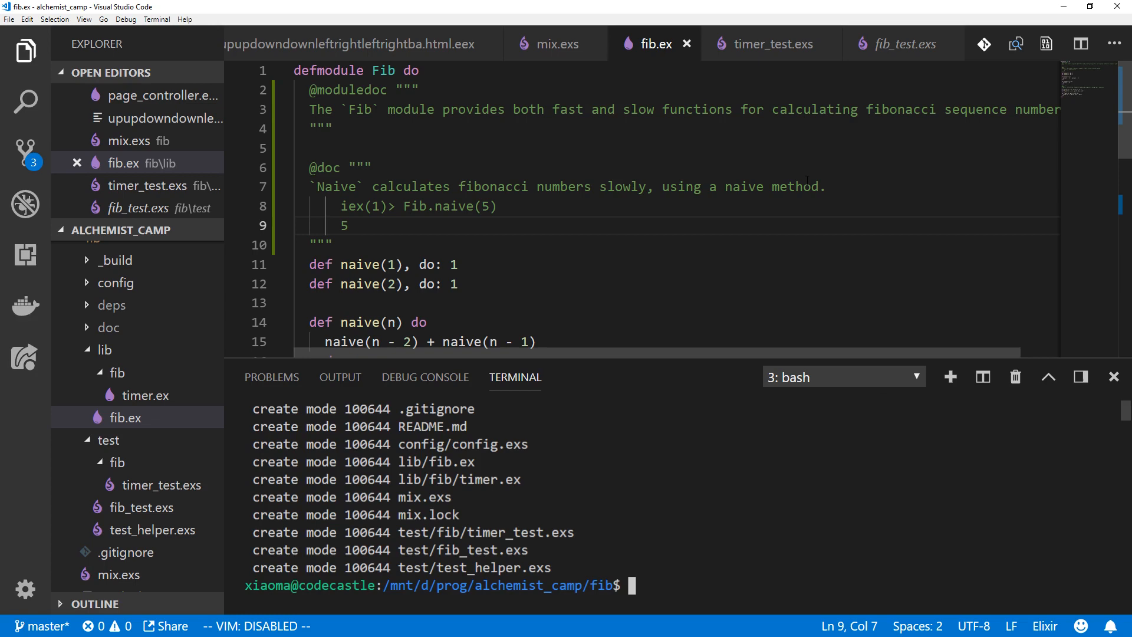
pyautogui.write('mix docs')
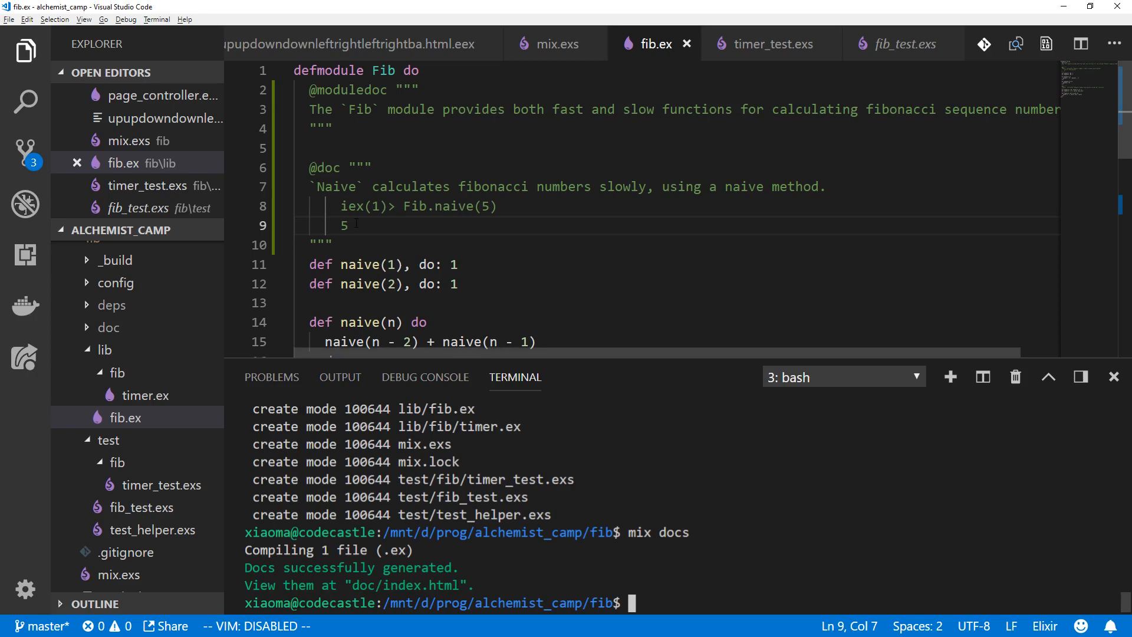
# Change the naive example to Fib.naive(6), run mix test, and fix the expected result to 8
pyautogui.doubleClick(344, 225)
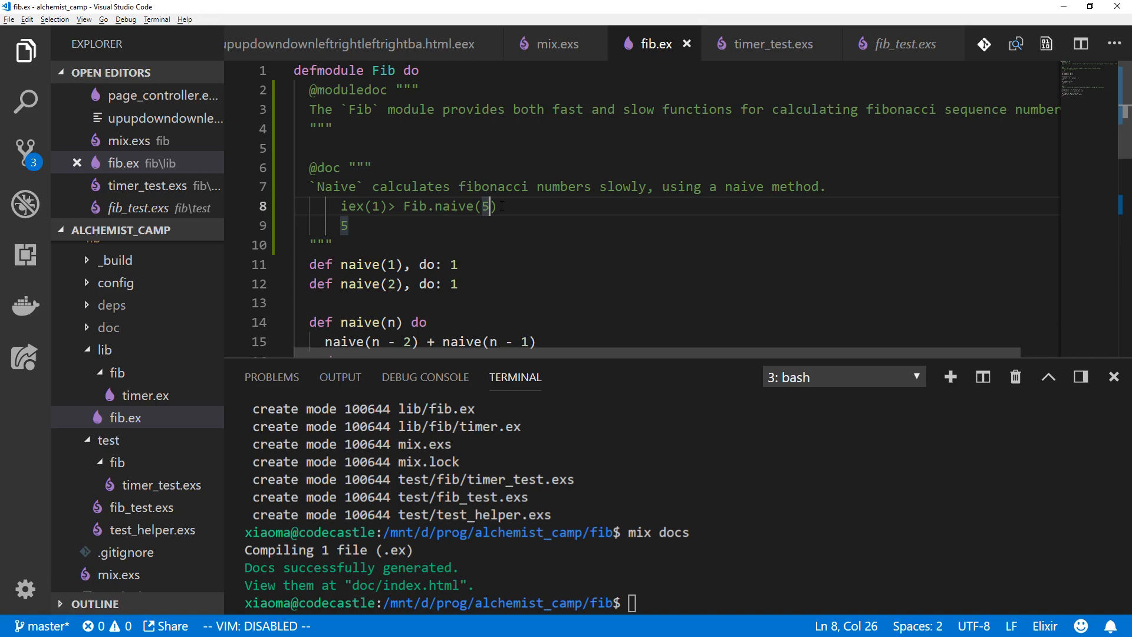
pyautogui.write('6')
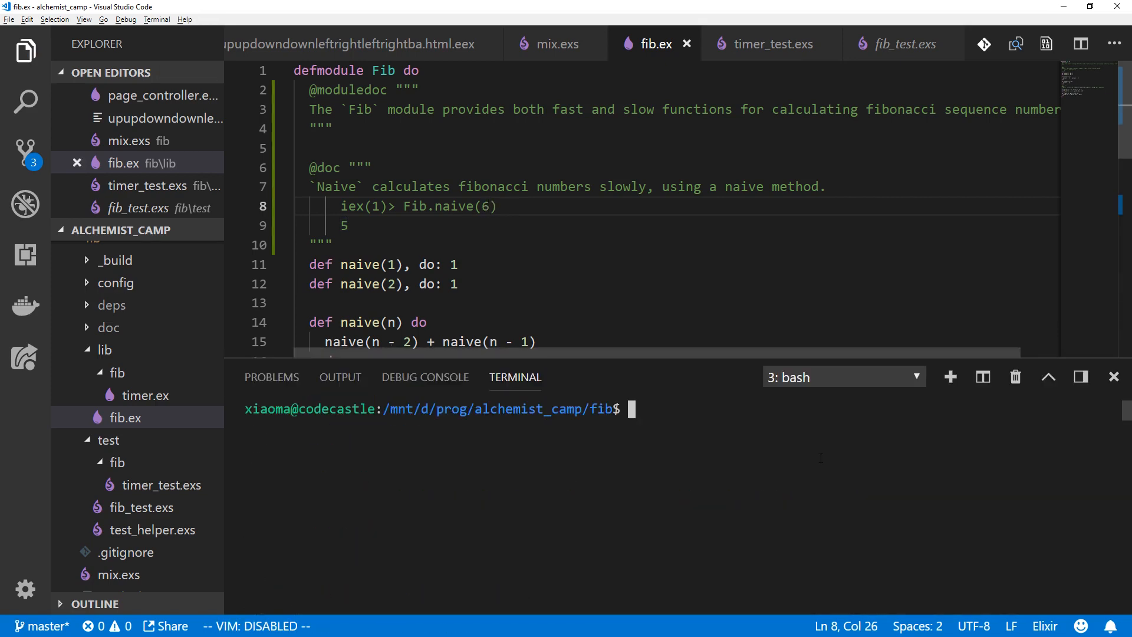
pyautogui.write('mix test')
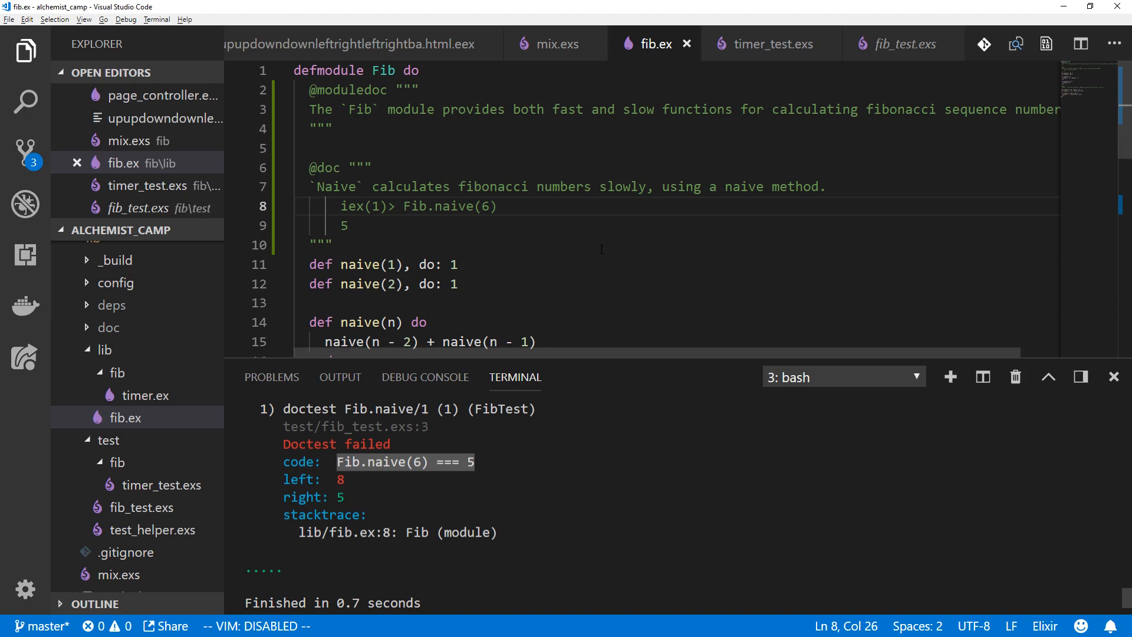
pyautogui.write('8')
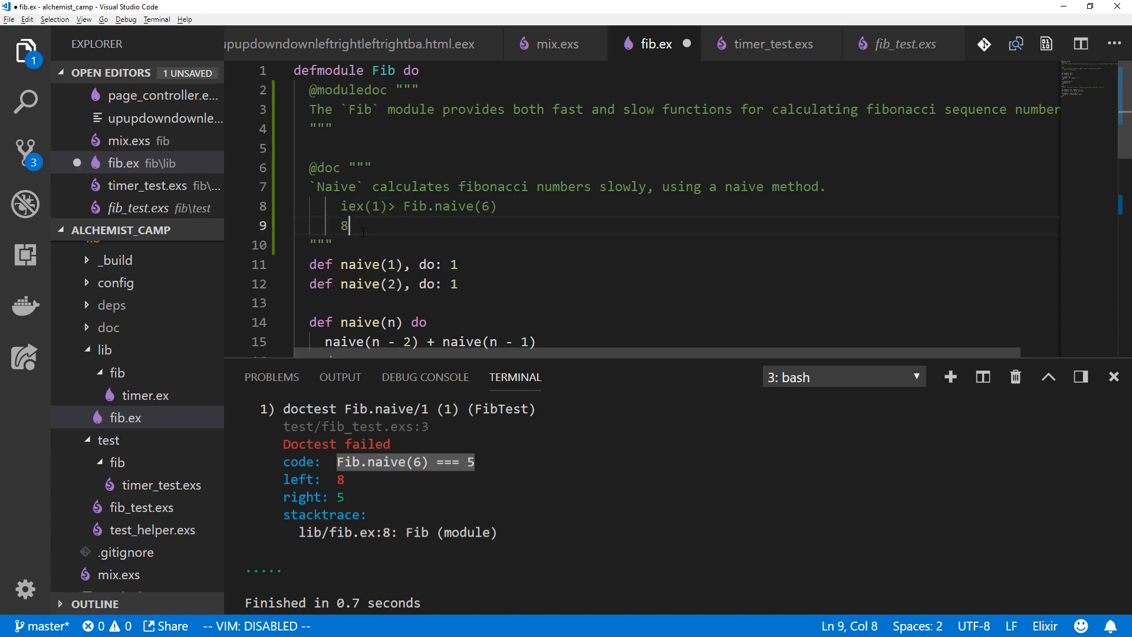
pyautogui.press('ctrl+s')
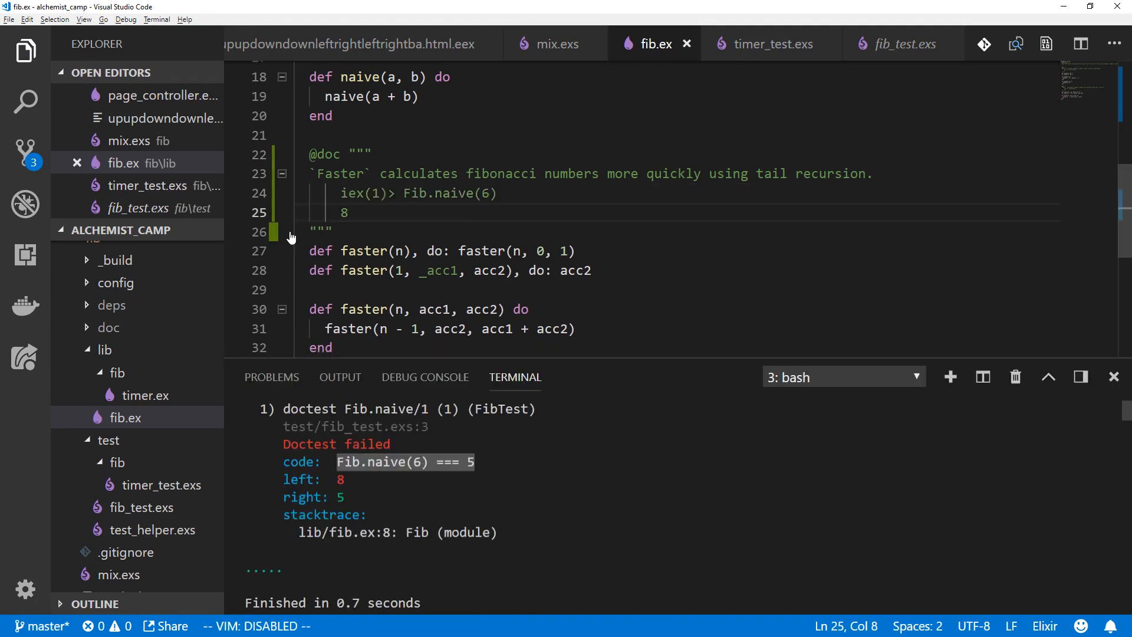
pyautogui.write('mix test')
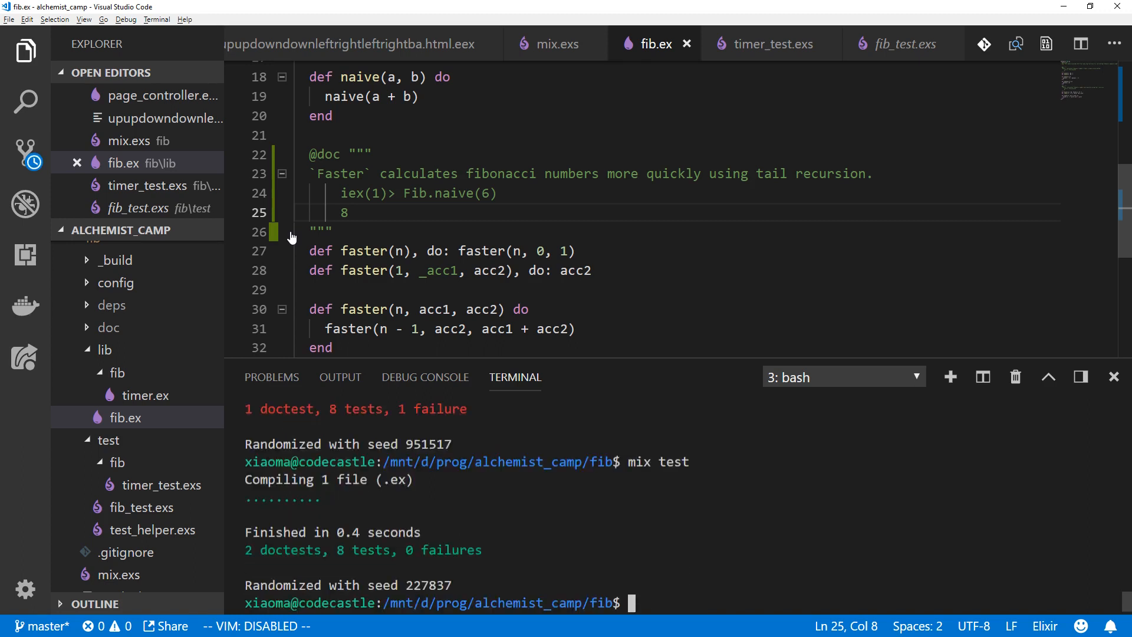
pyautogui.write('mix test')
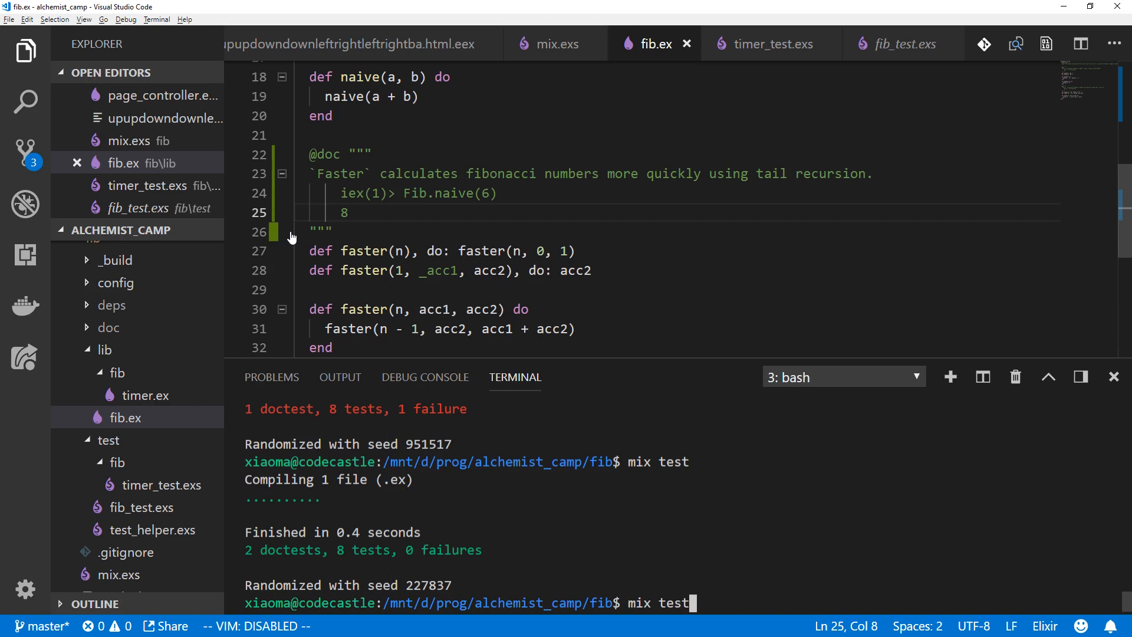
pyautogui.write('mo')
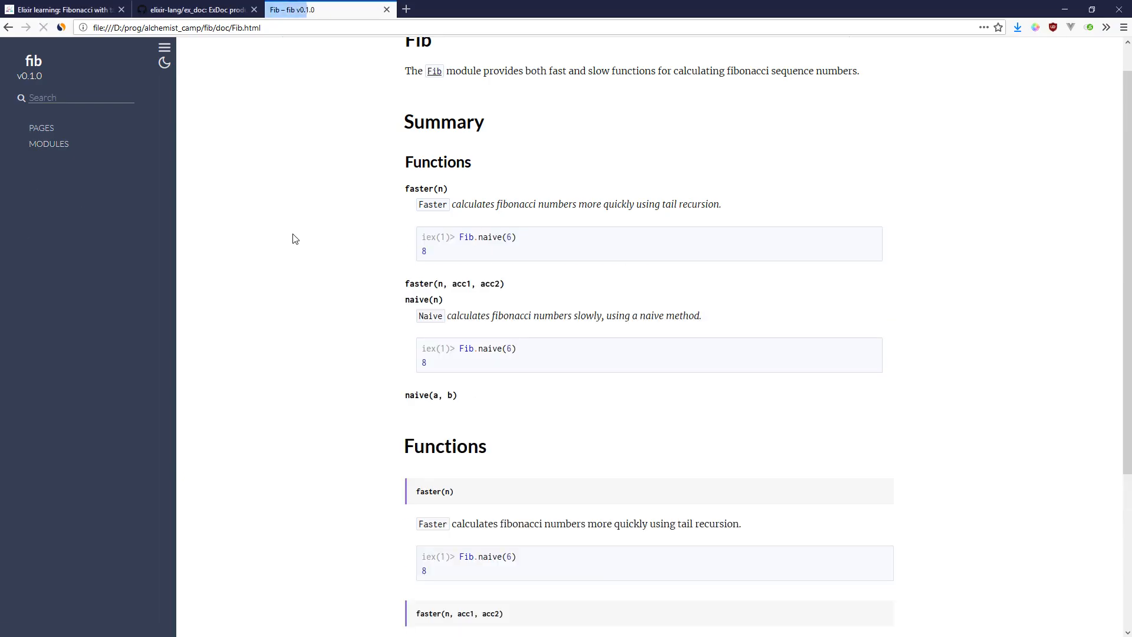
# Scroll the reloaded Fib docs page, then switch to the elixir-lang/ex_doc tab
pyautogui.scroll(-3)
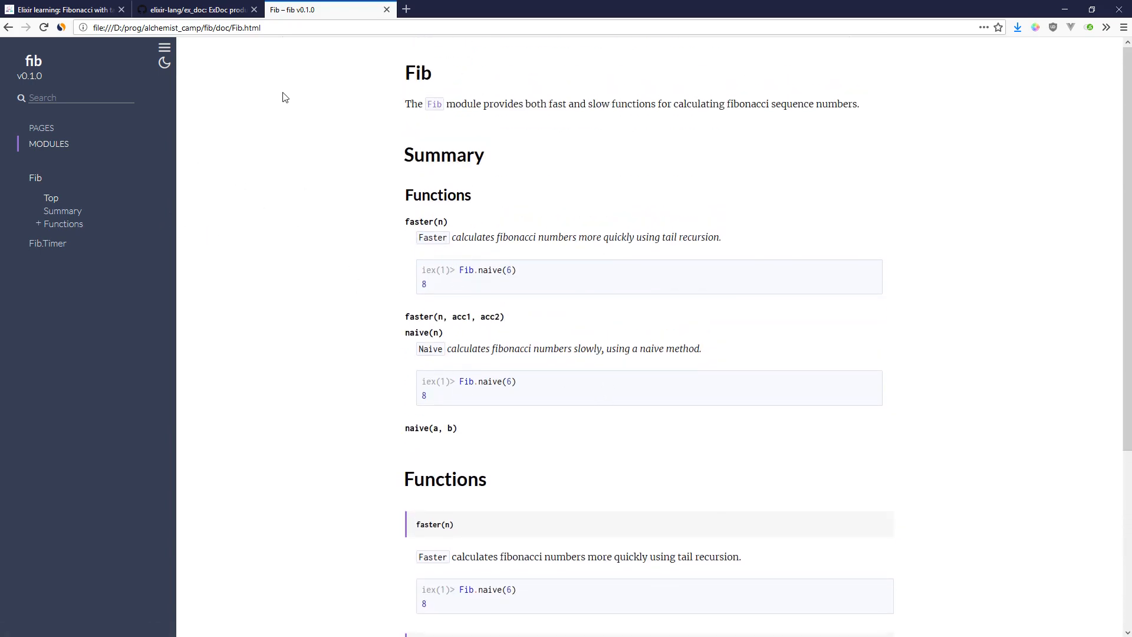
pyautogui.click(195, 9)
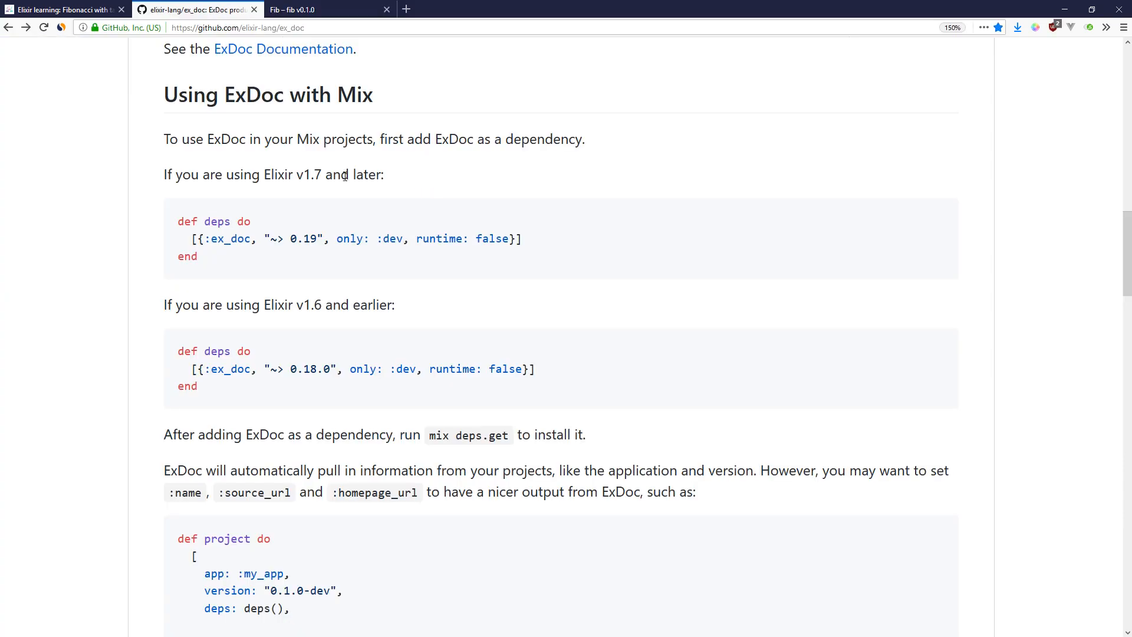
# Scroll ExDoc's README Mix config, highlighting the extras setting, then return to the Fib docs tab
pyautogui.scroll(-3)
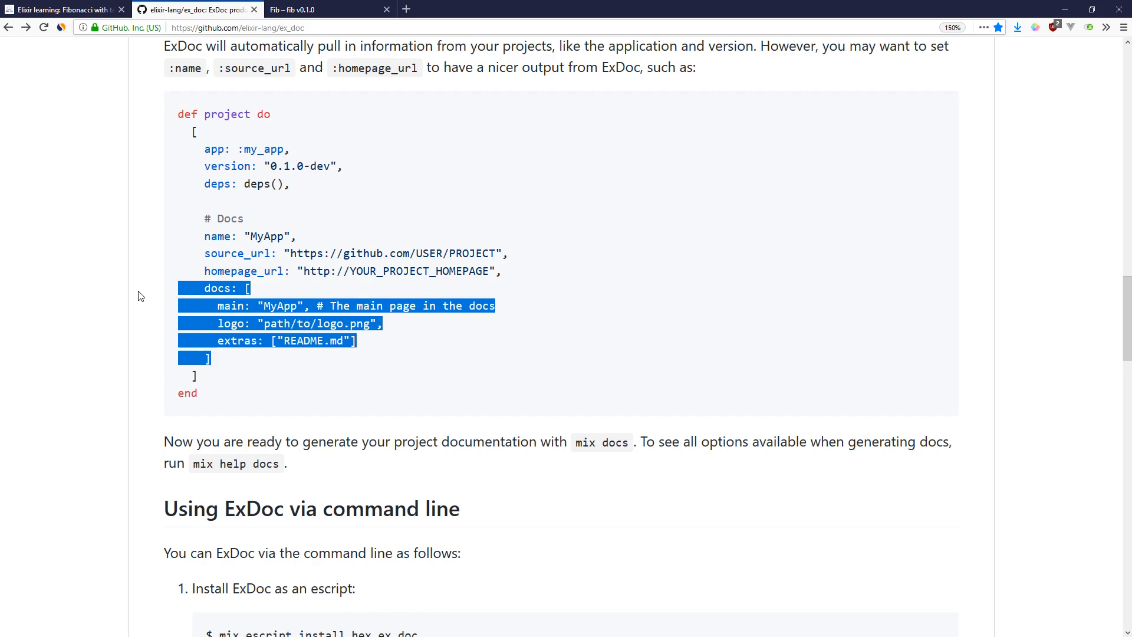
pyautogui.moveTo(235, 281)
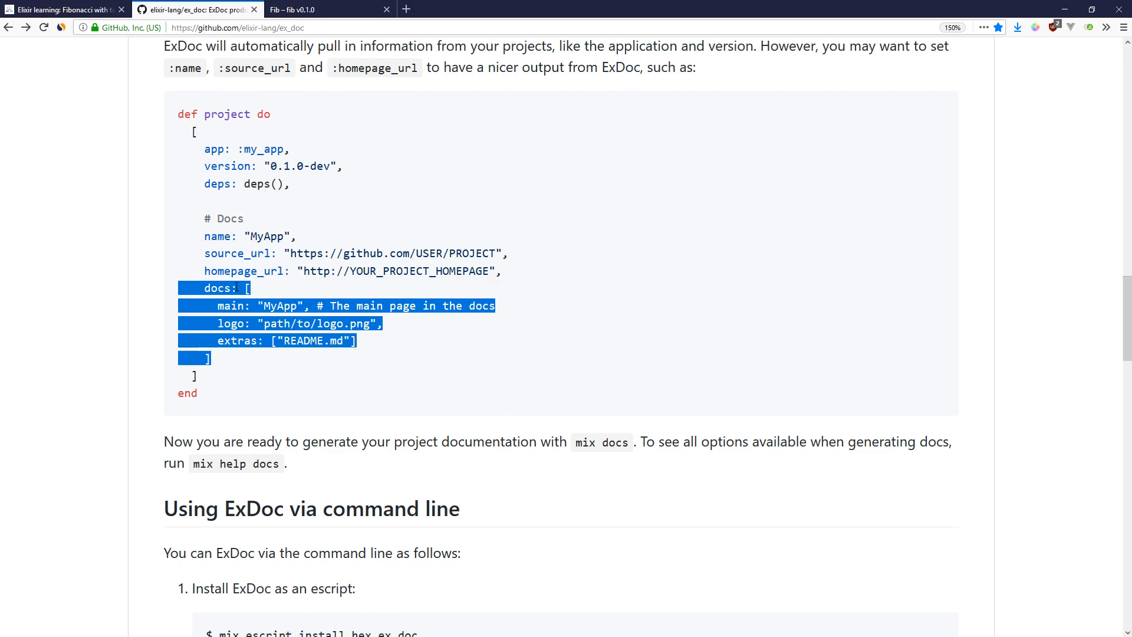
pyautogui.click(289, 305)
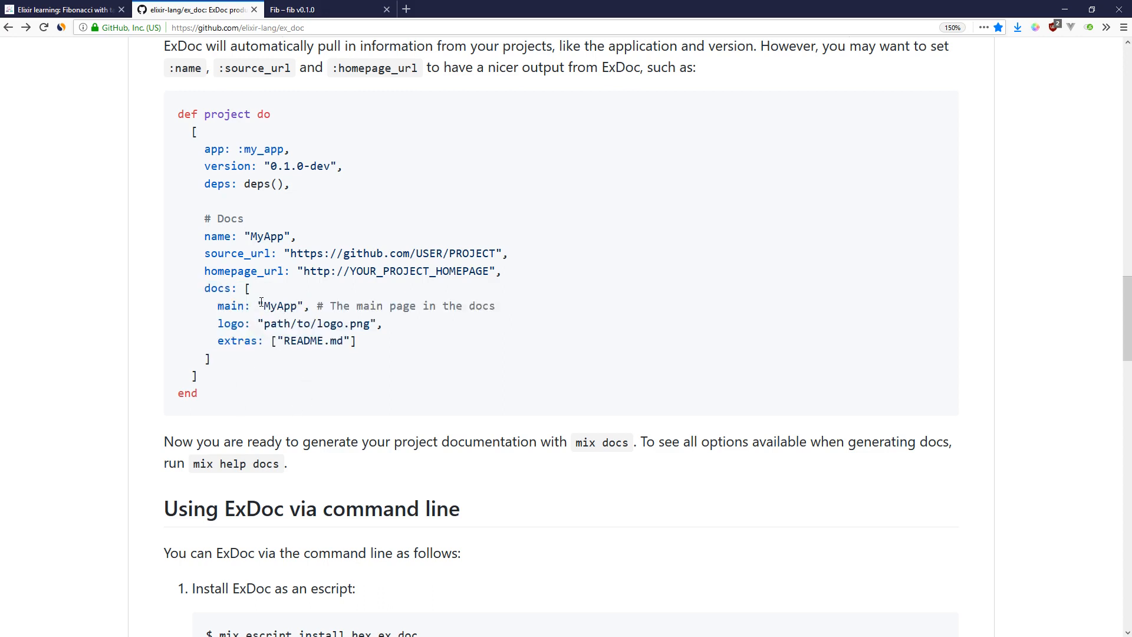
pyautogui.doubleClick(313, 324)
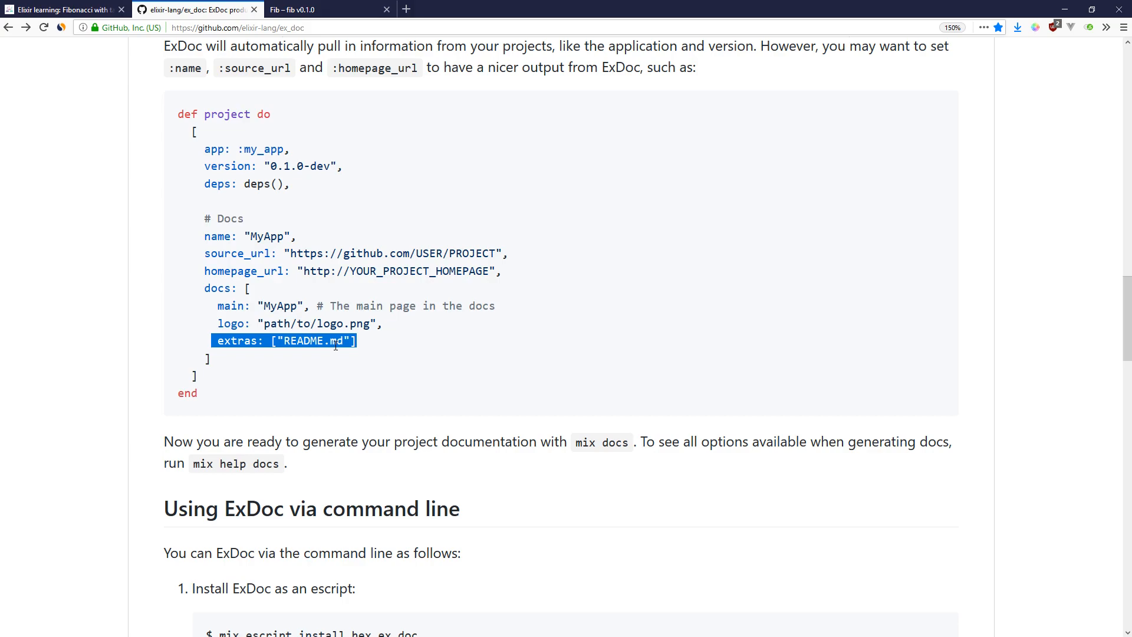
pyautogui.scroll(-3)
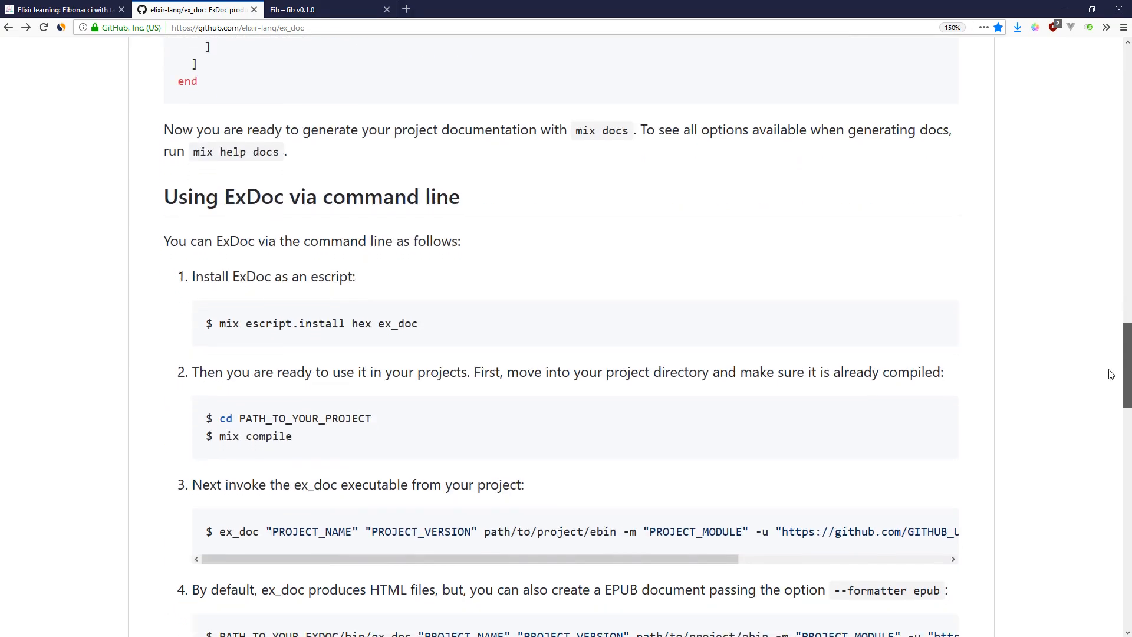
pyautogui.scroll(-3)
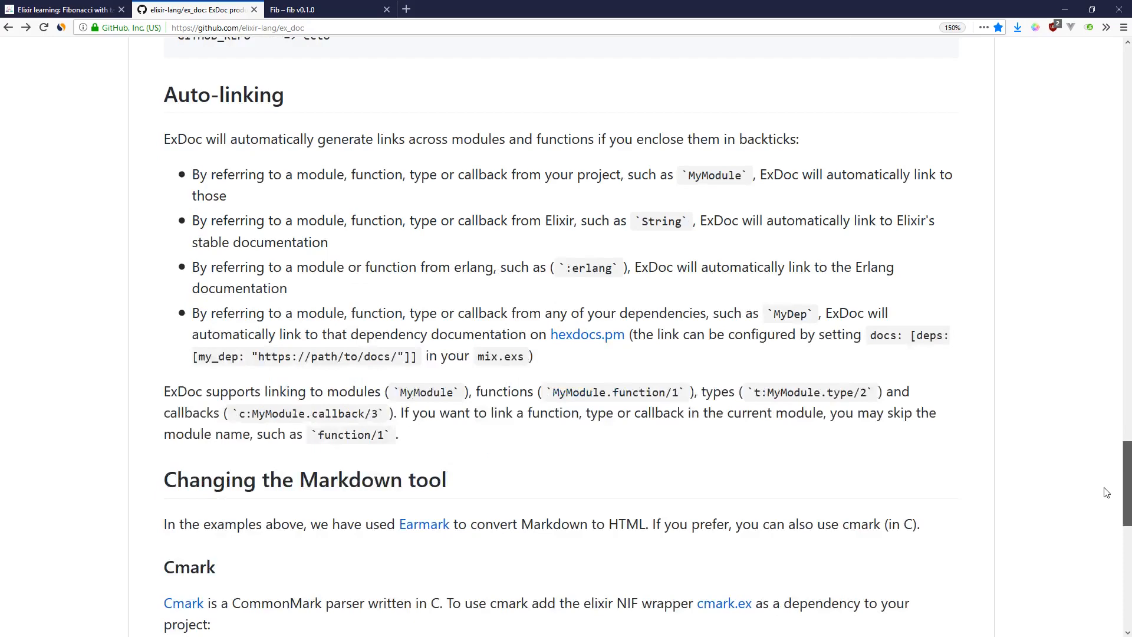
pyautogui.scroll(-3)
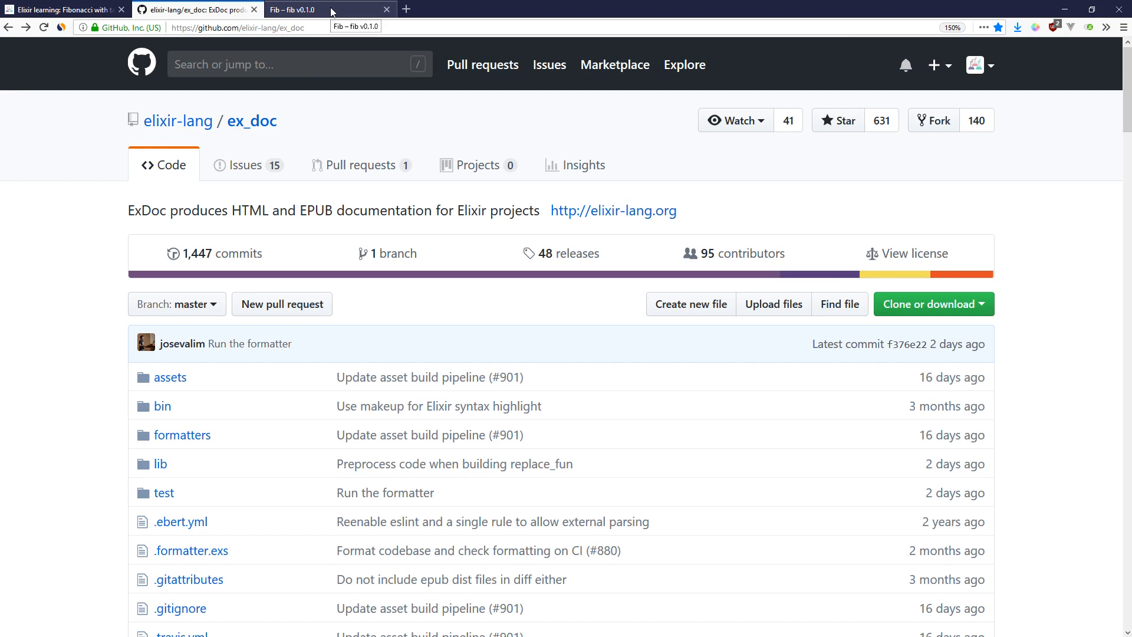
pyautogui.click(325, 10)
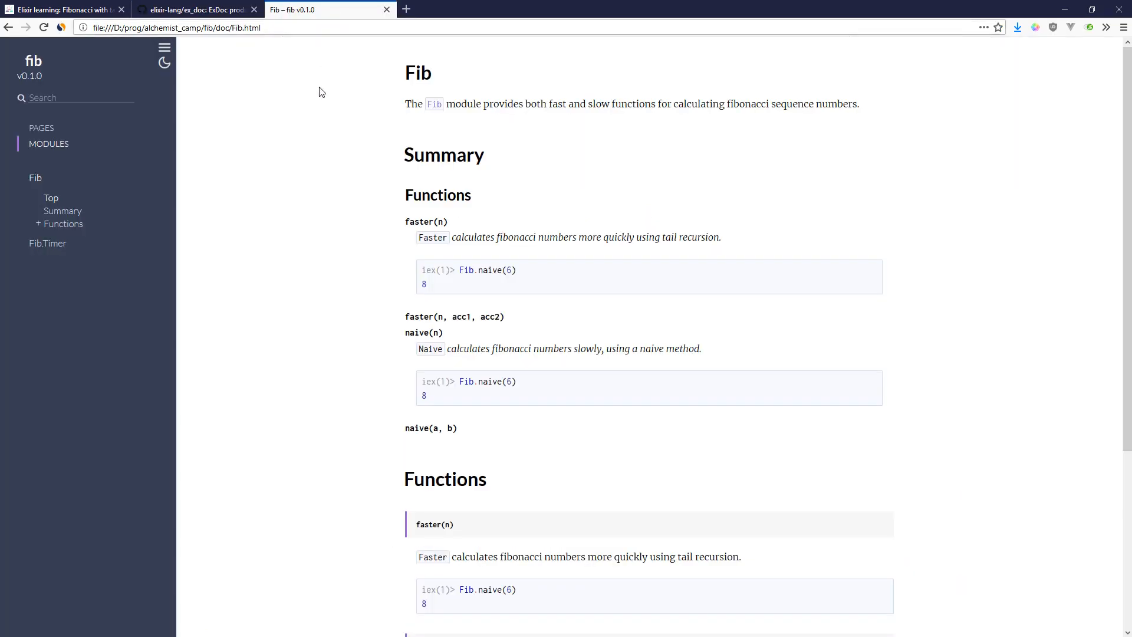
pyautogui.moveTo(443, 290)
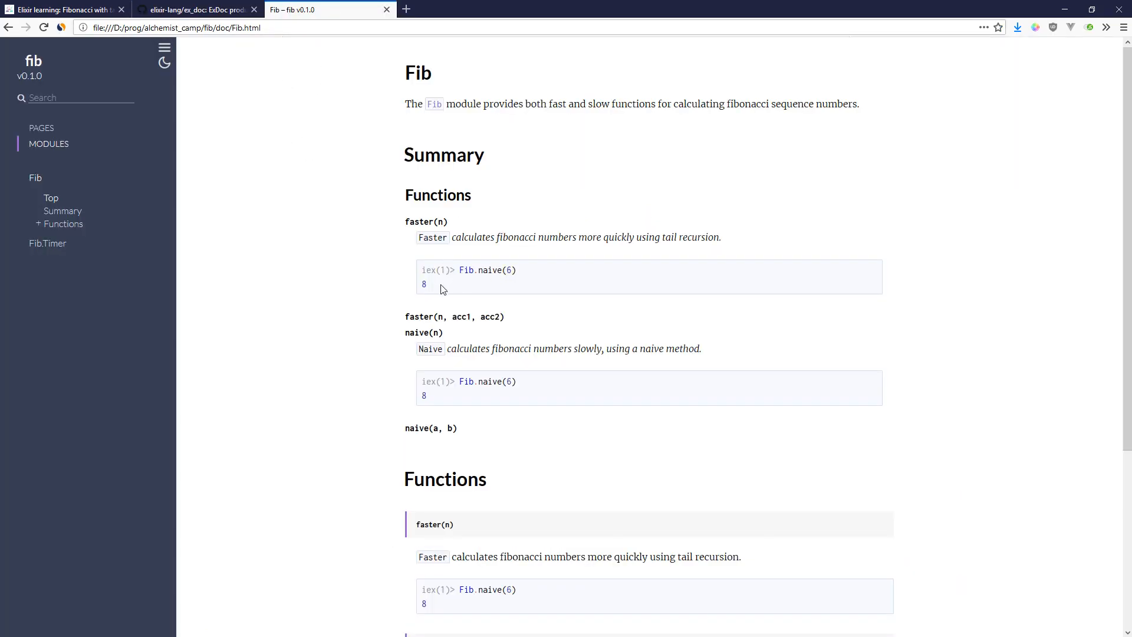
pyautogui.moveTo(375, 98)
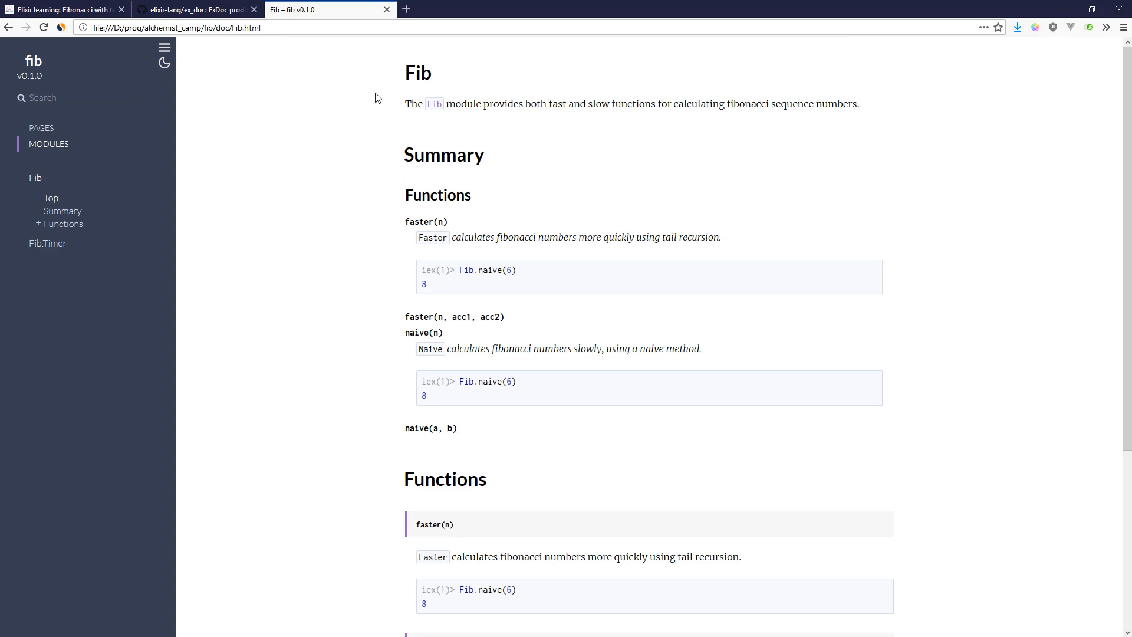
pyautogui.moveTo(427, 365)
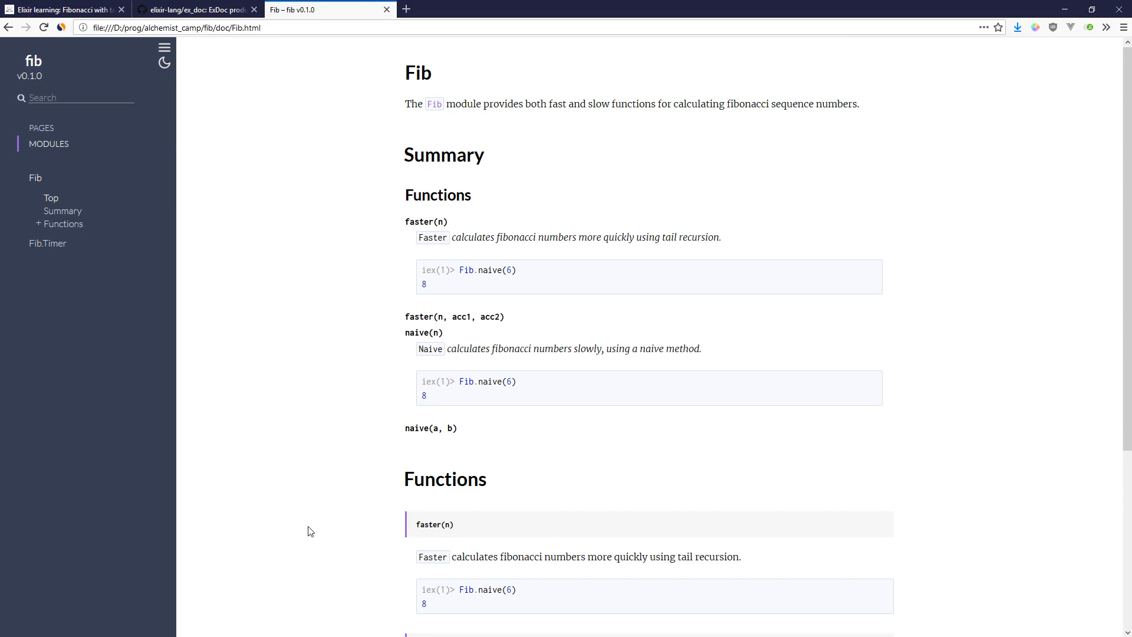
pyautogui.moveTo(438, 428)
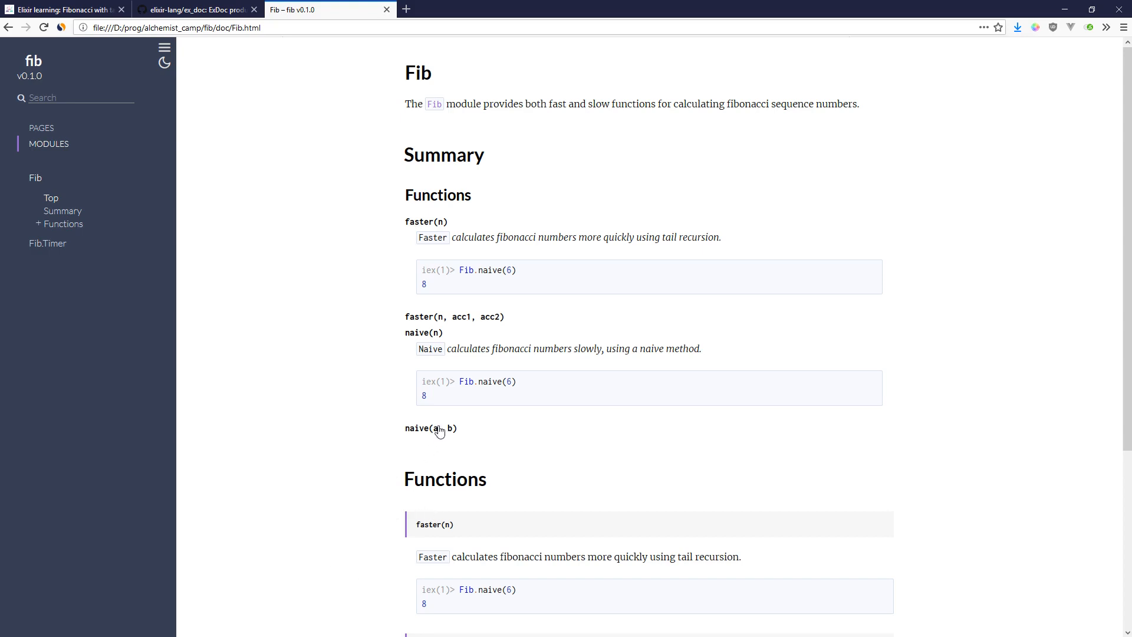
pyautogui.moveTo(405, 155)
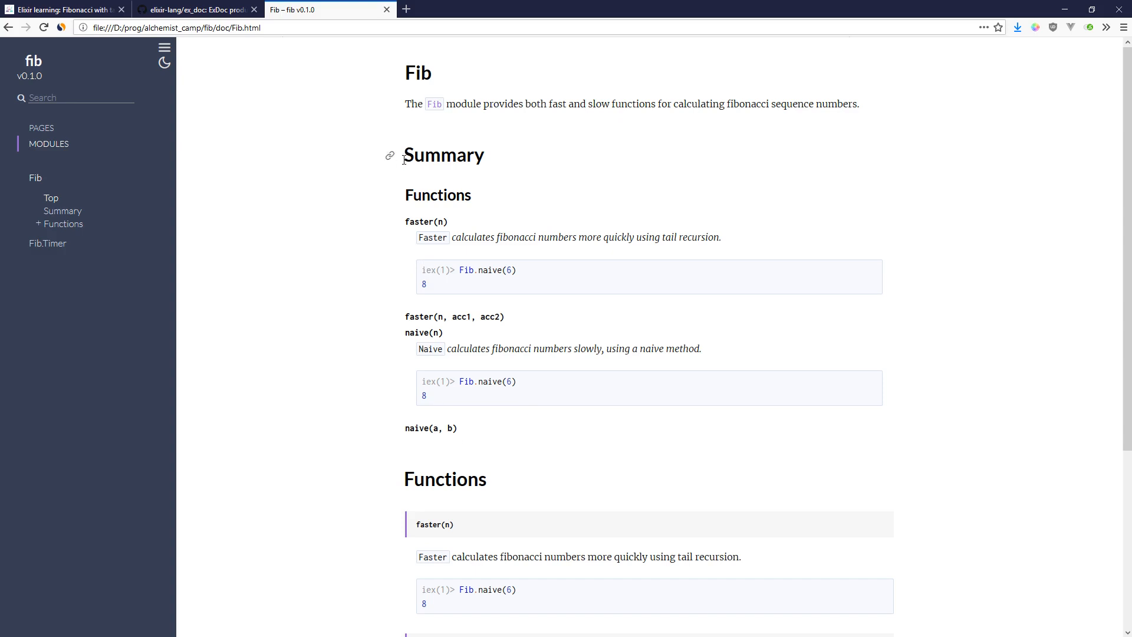
pyautogui.moveTo(443, 298)
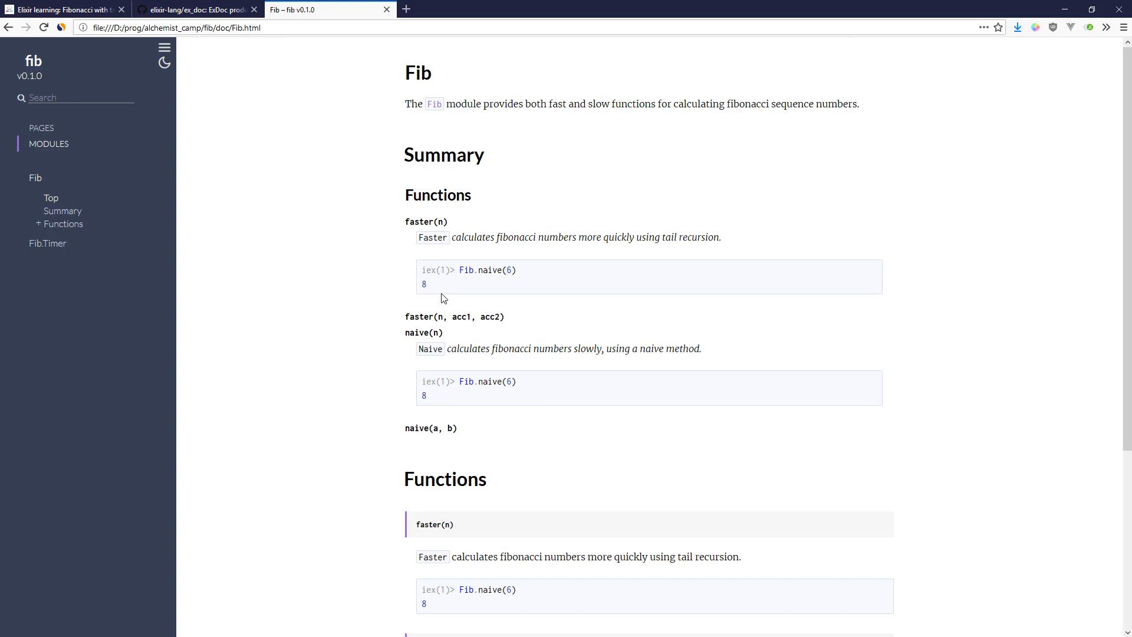
pyautogui.moveTo(328, 319)
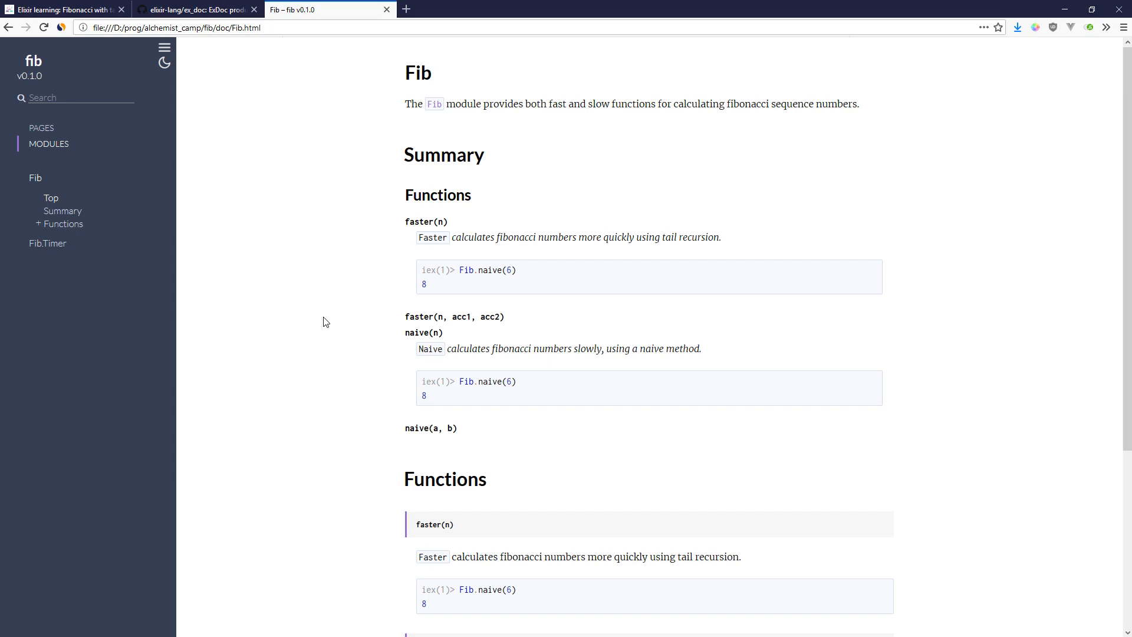
pyautogui.moveTo(402, 327)
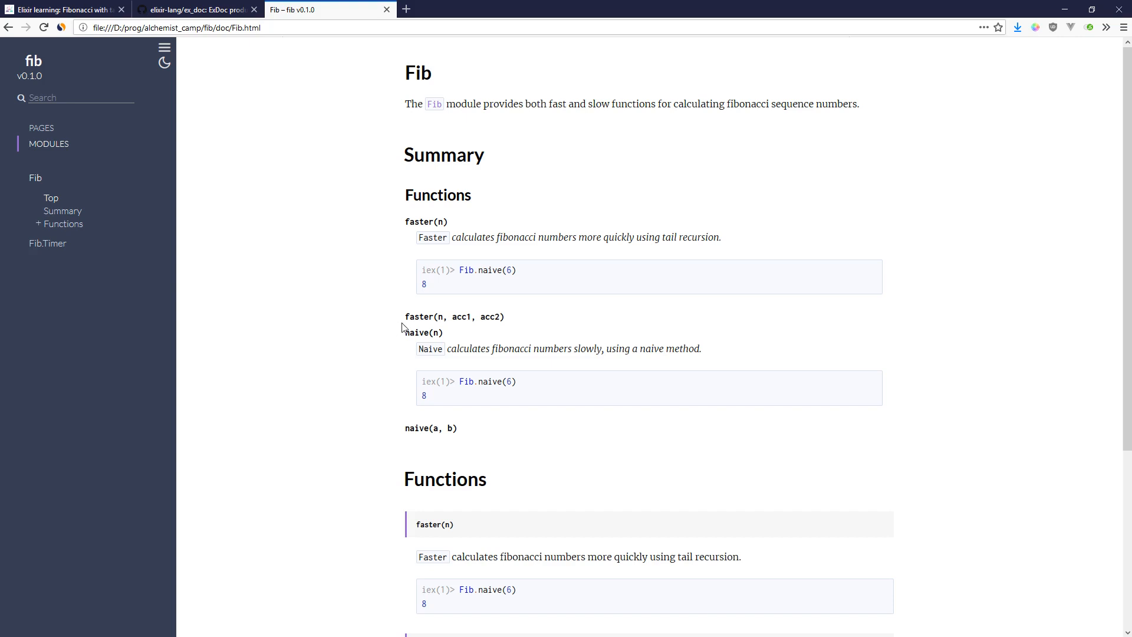